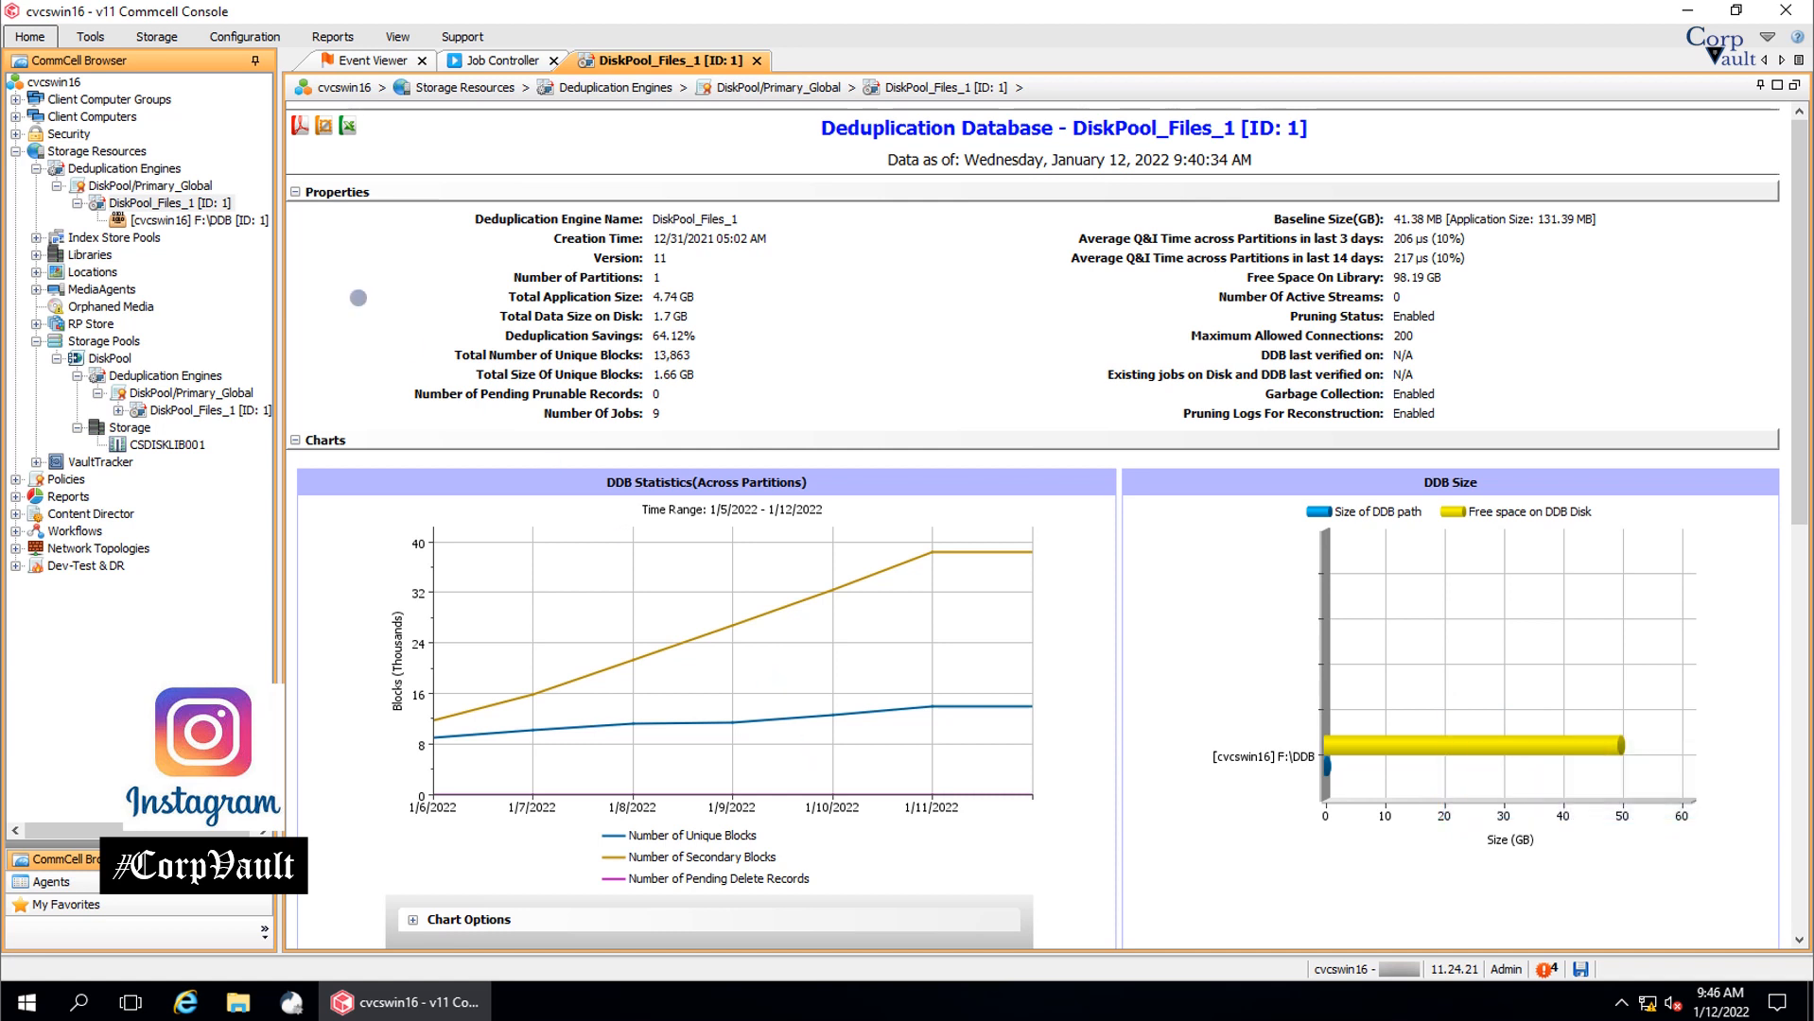
Open the DiskPool_Files_1 context menu and reach Advanced > Add Partitions.
right_click(162, 202)
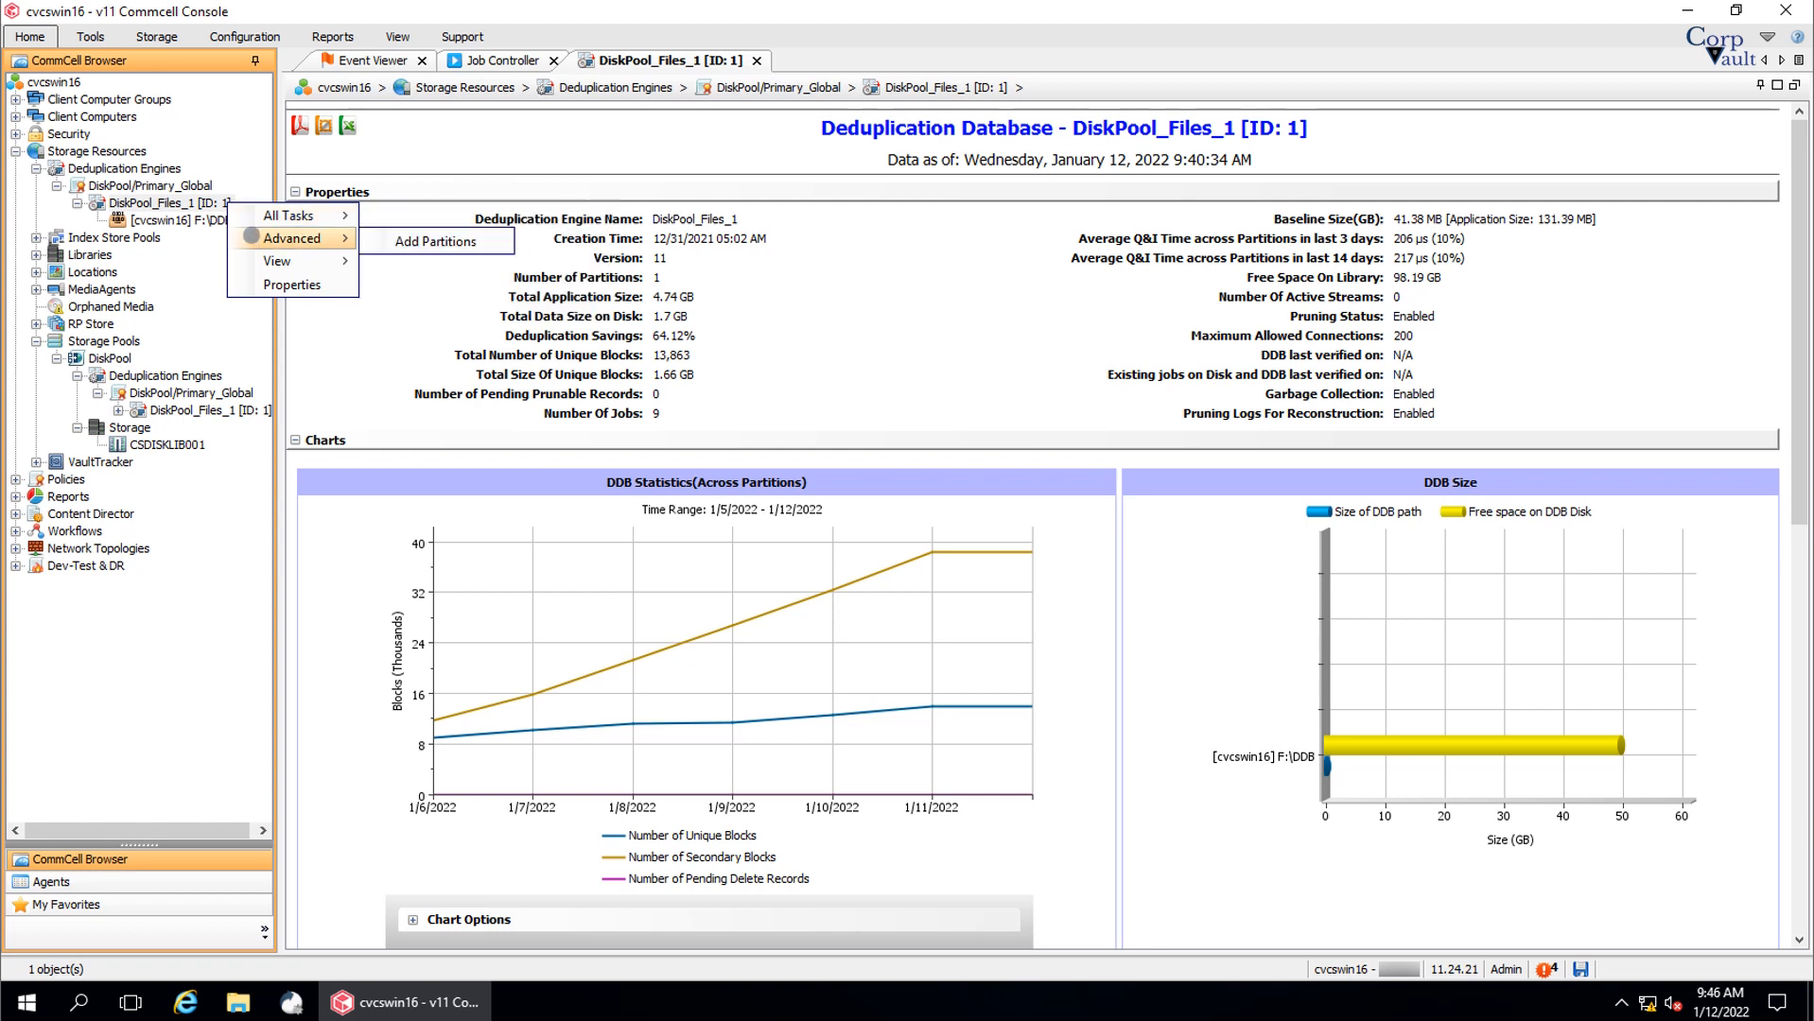
mouse_move(436, 242)
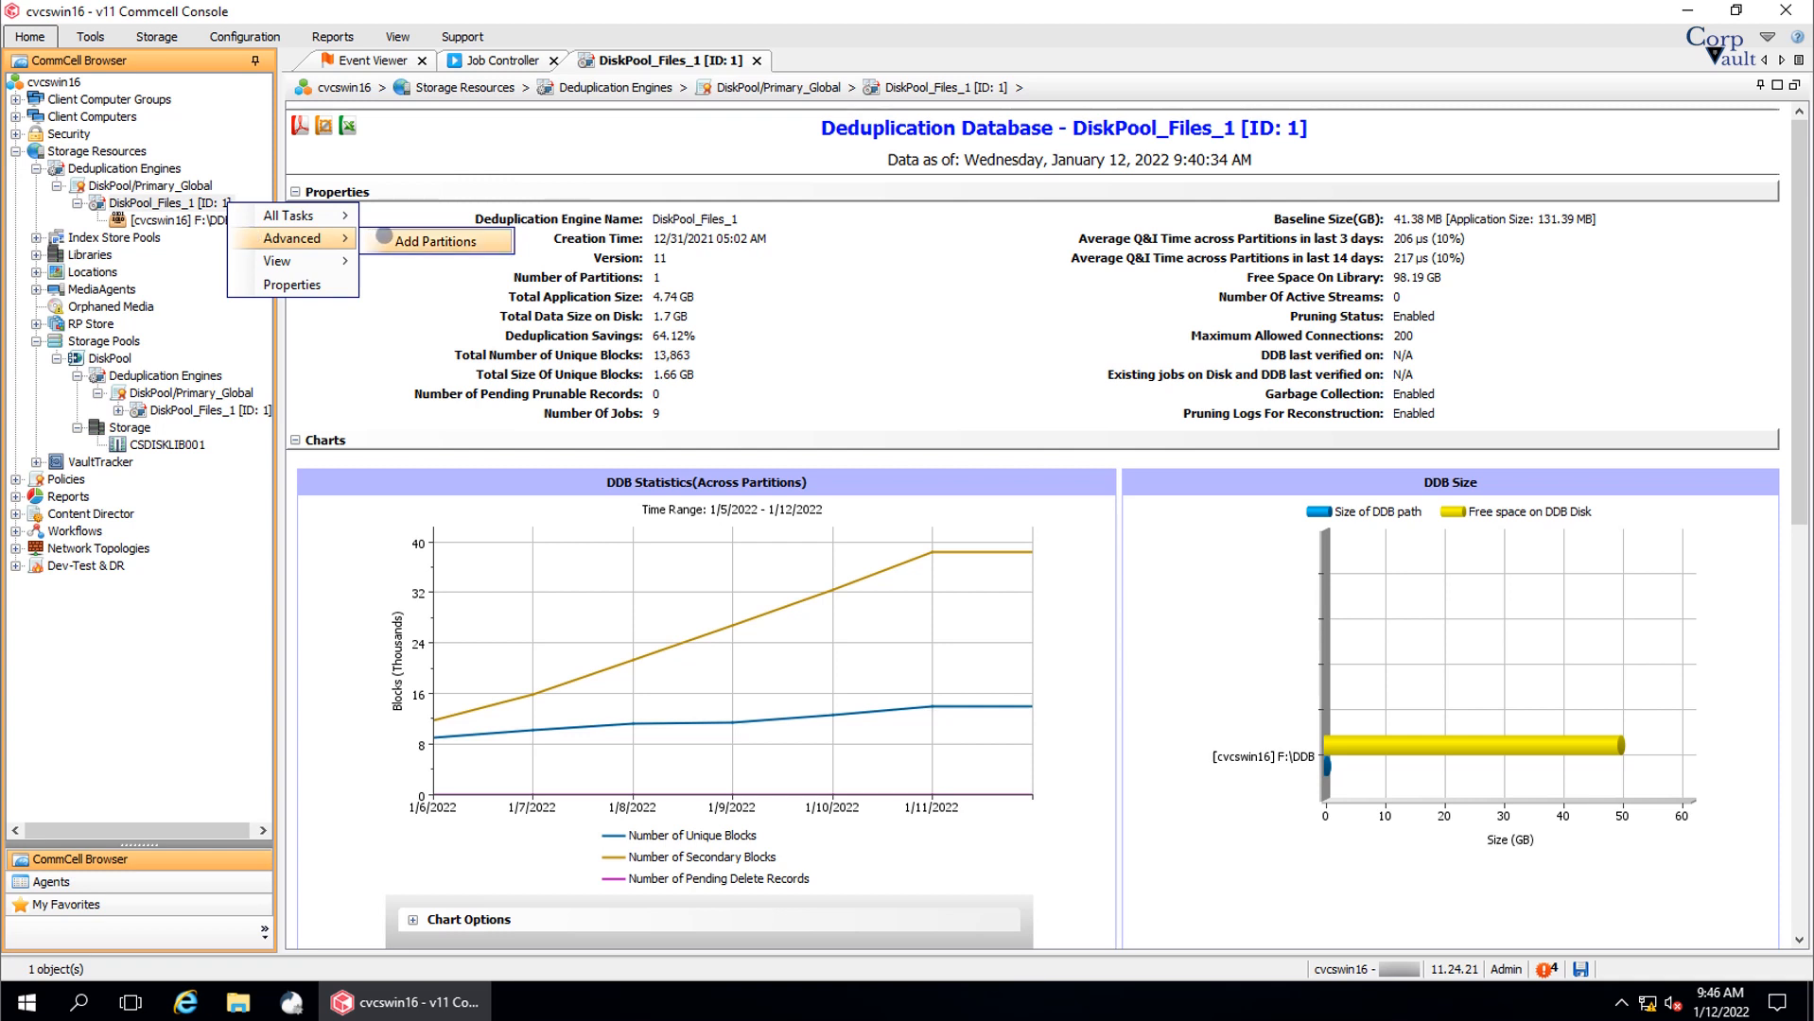
Open Configure Additional Partitions and set Number Of Partitions to 2.
click(436, 241)
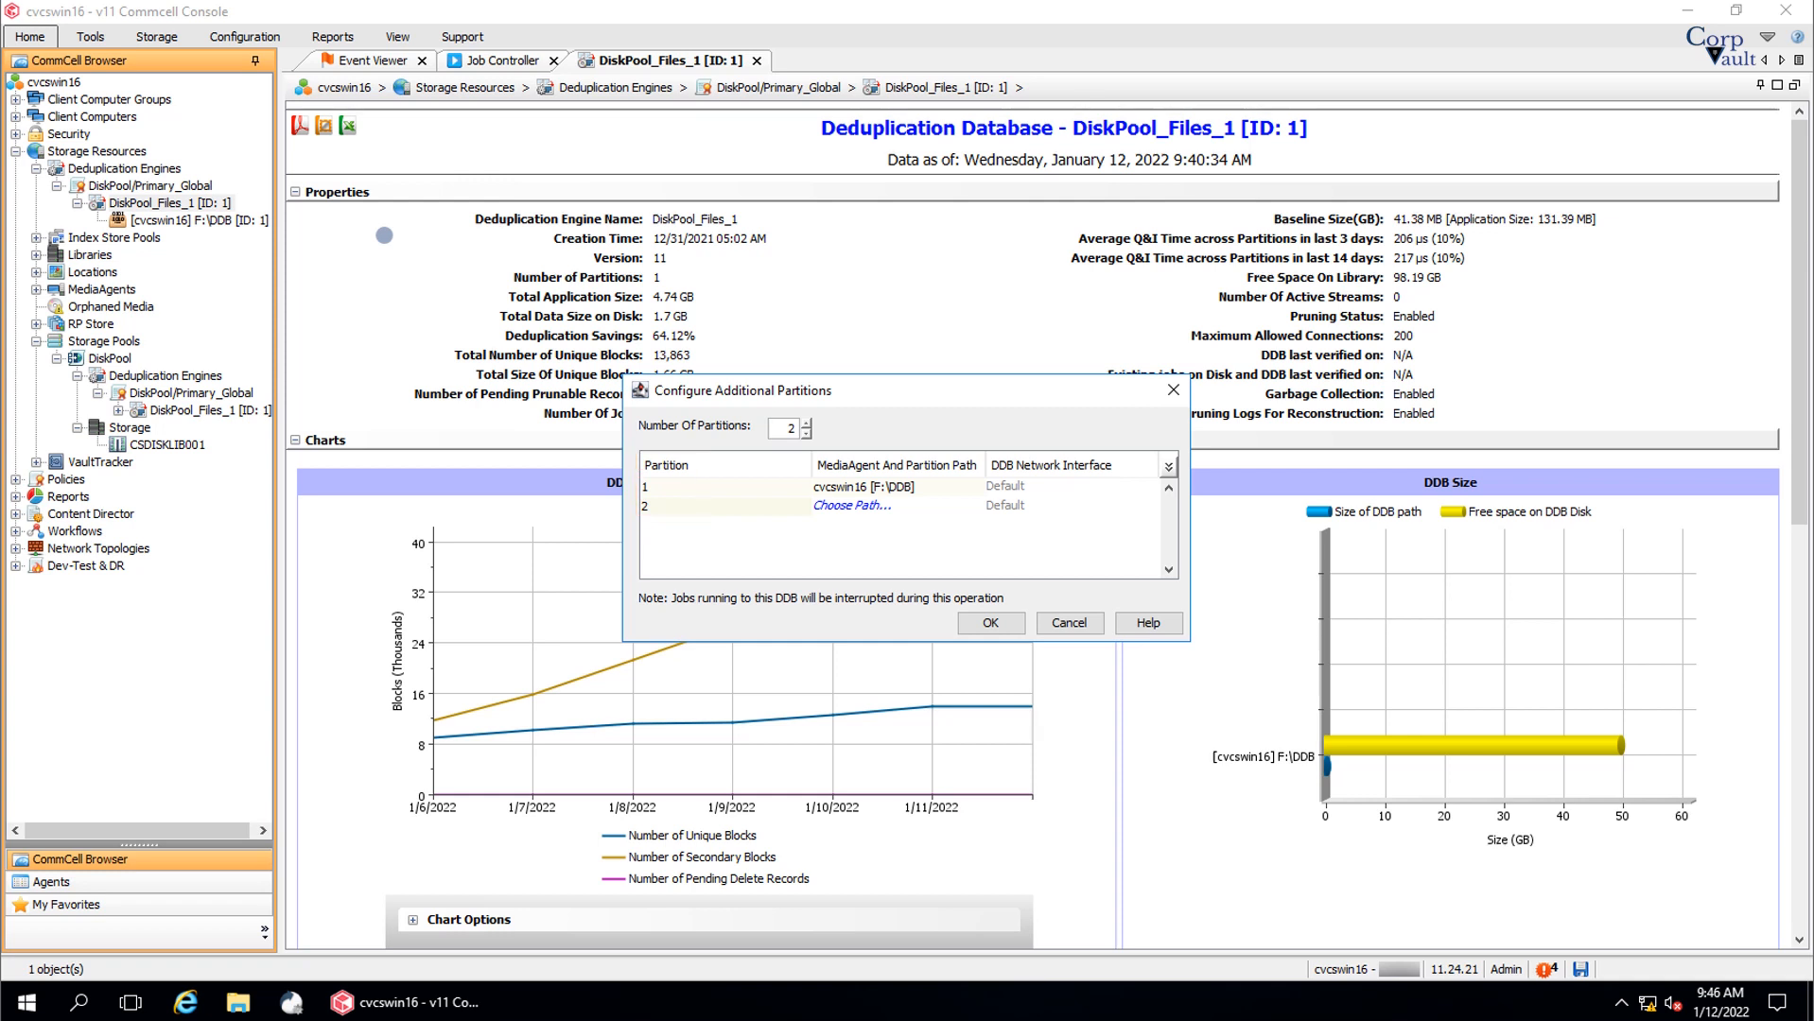
click(895, 486)
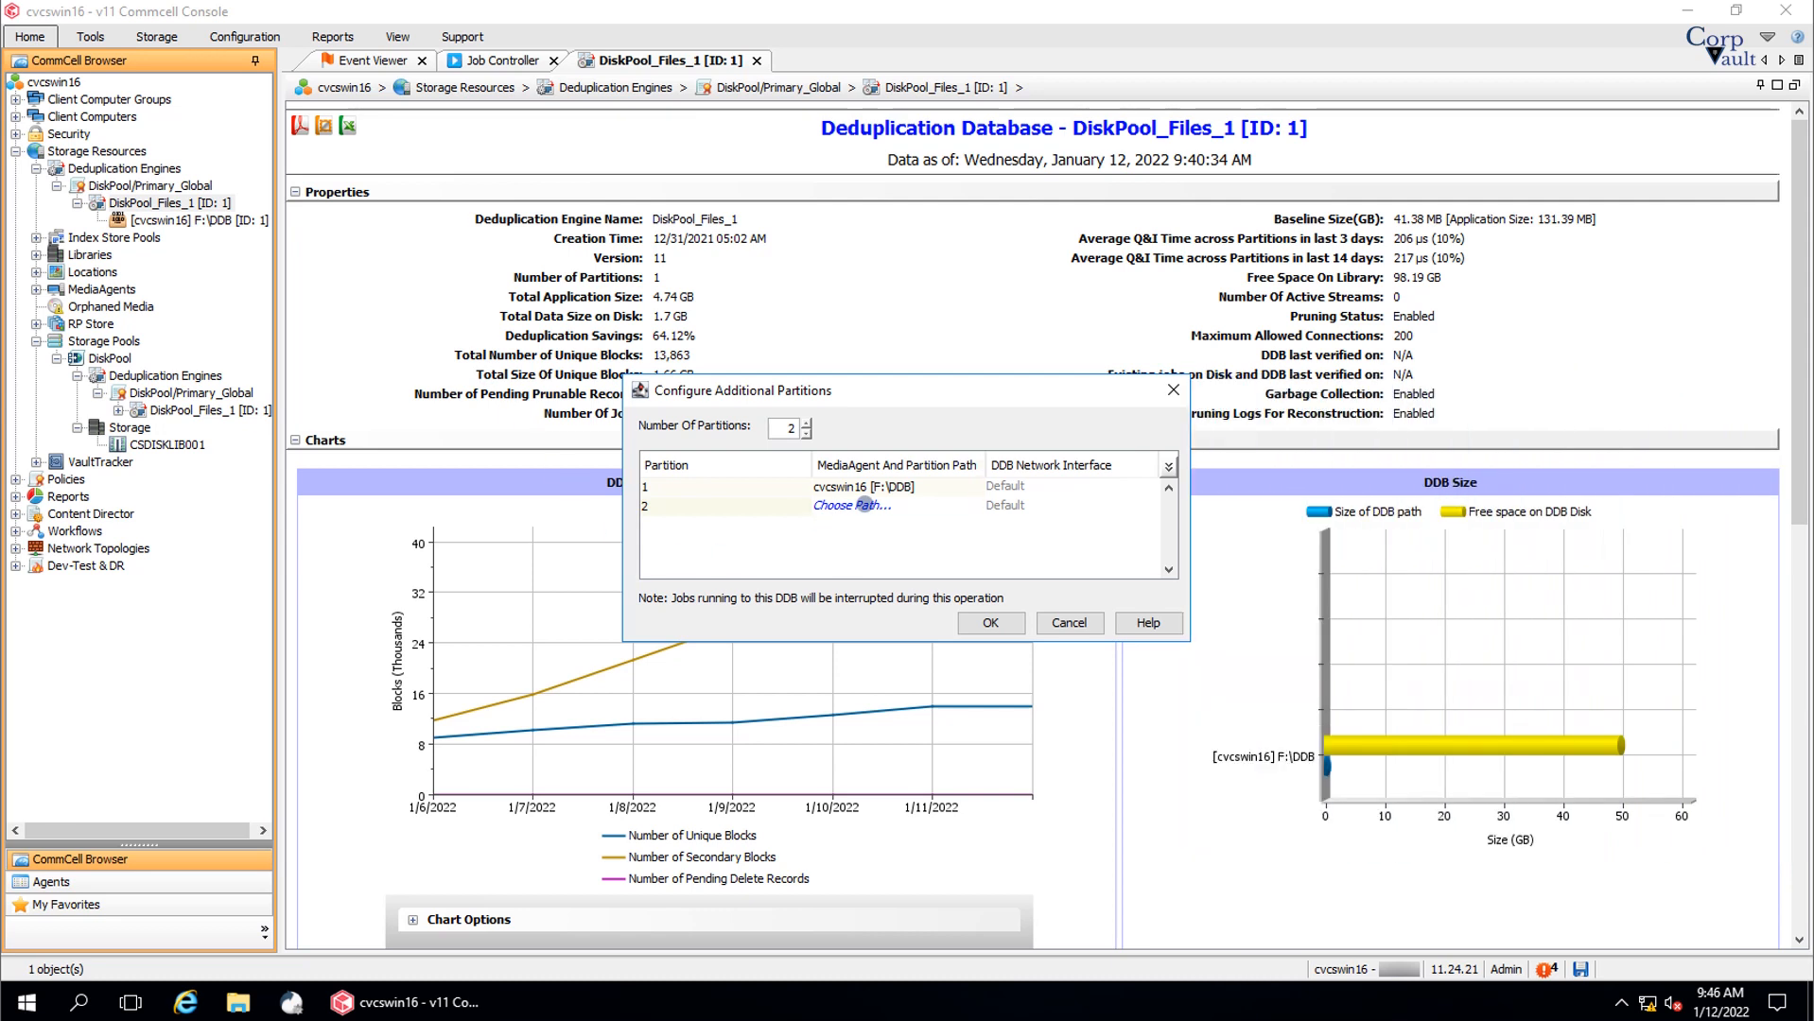
Set partition 2's path to MediaAgent cvcswin16 on the E: drive.
click(851, 507)
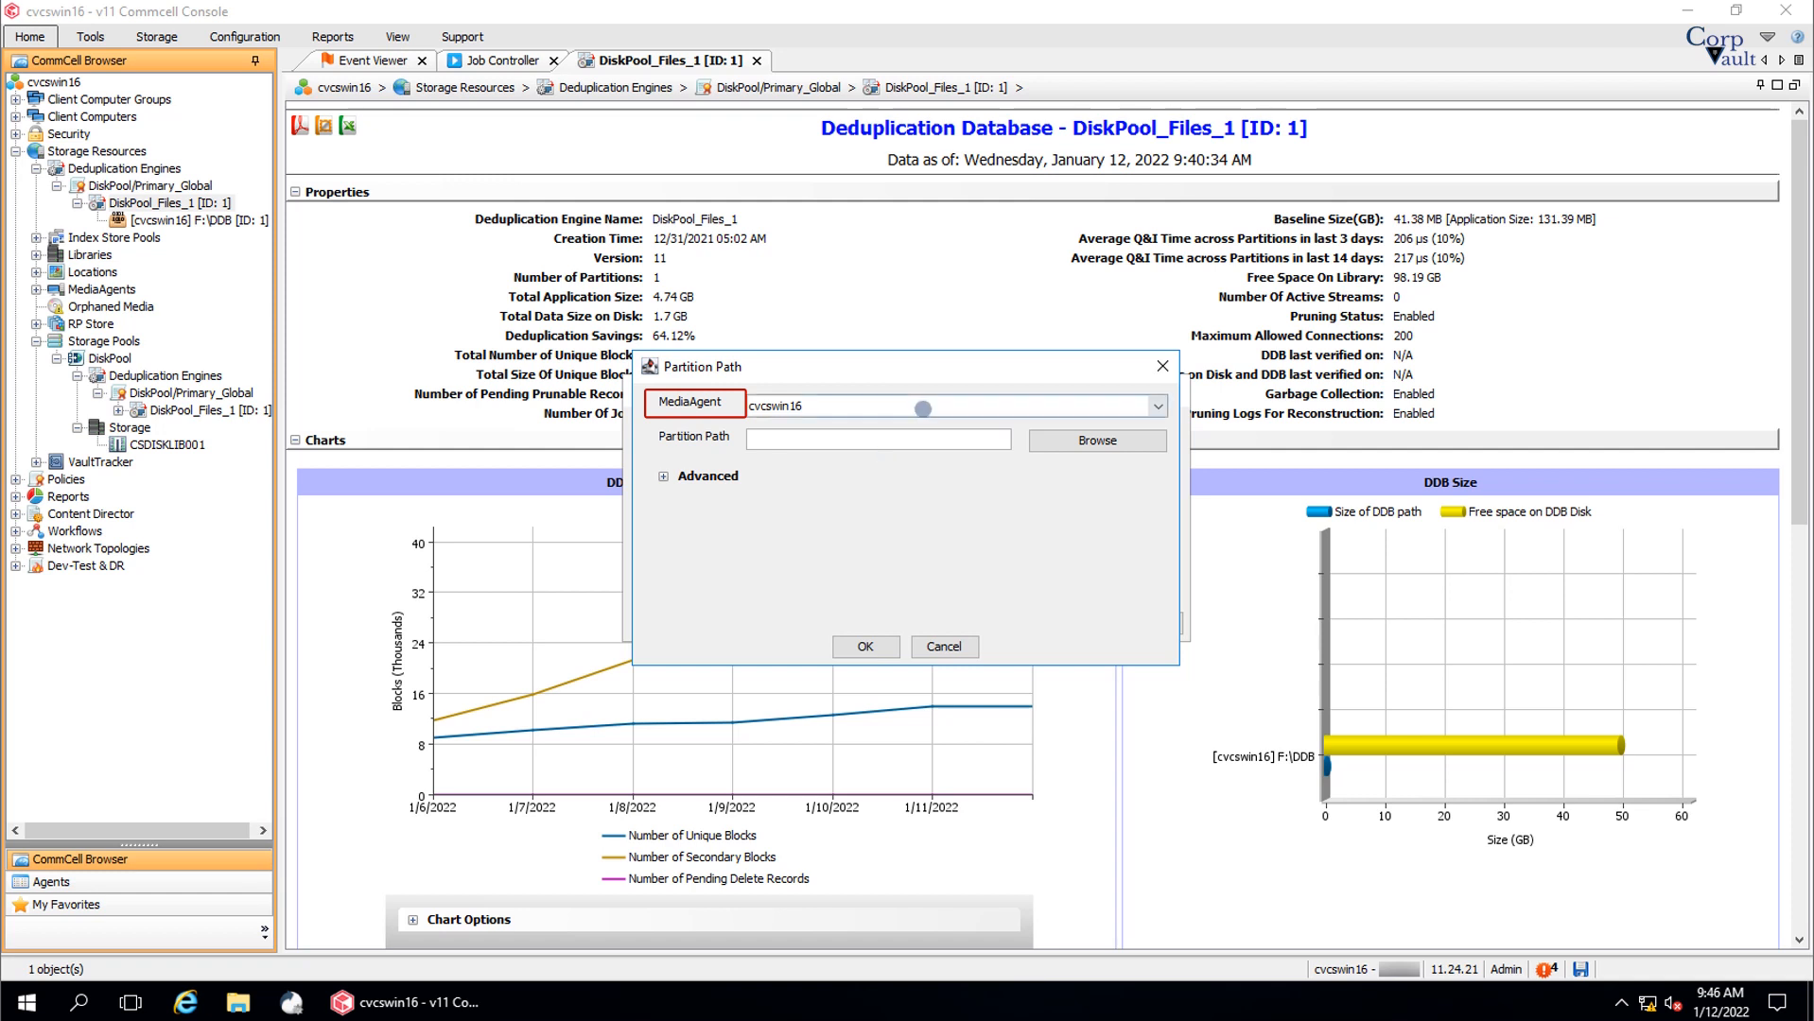
click(1154, 406)
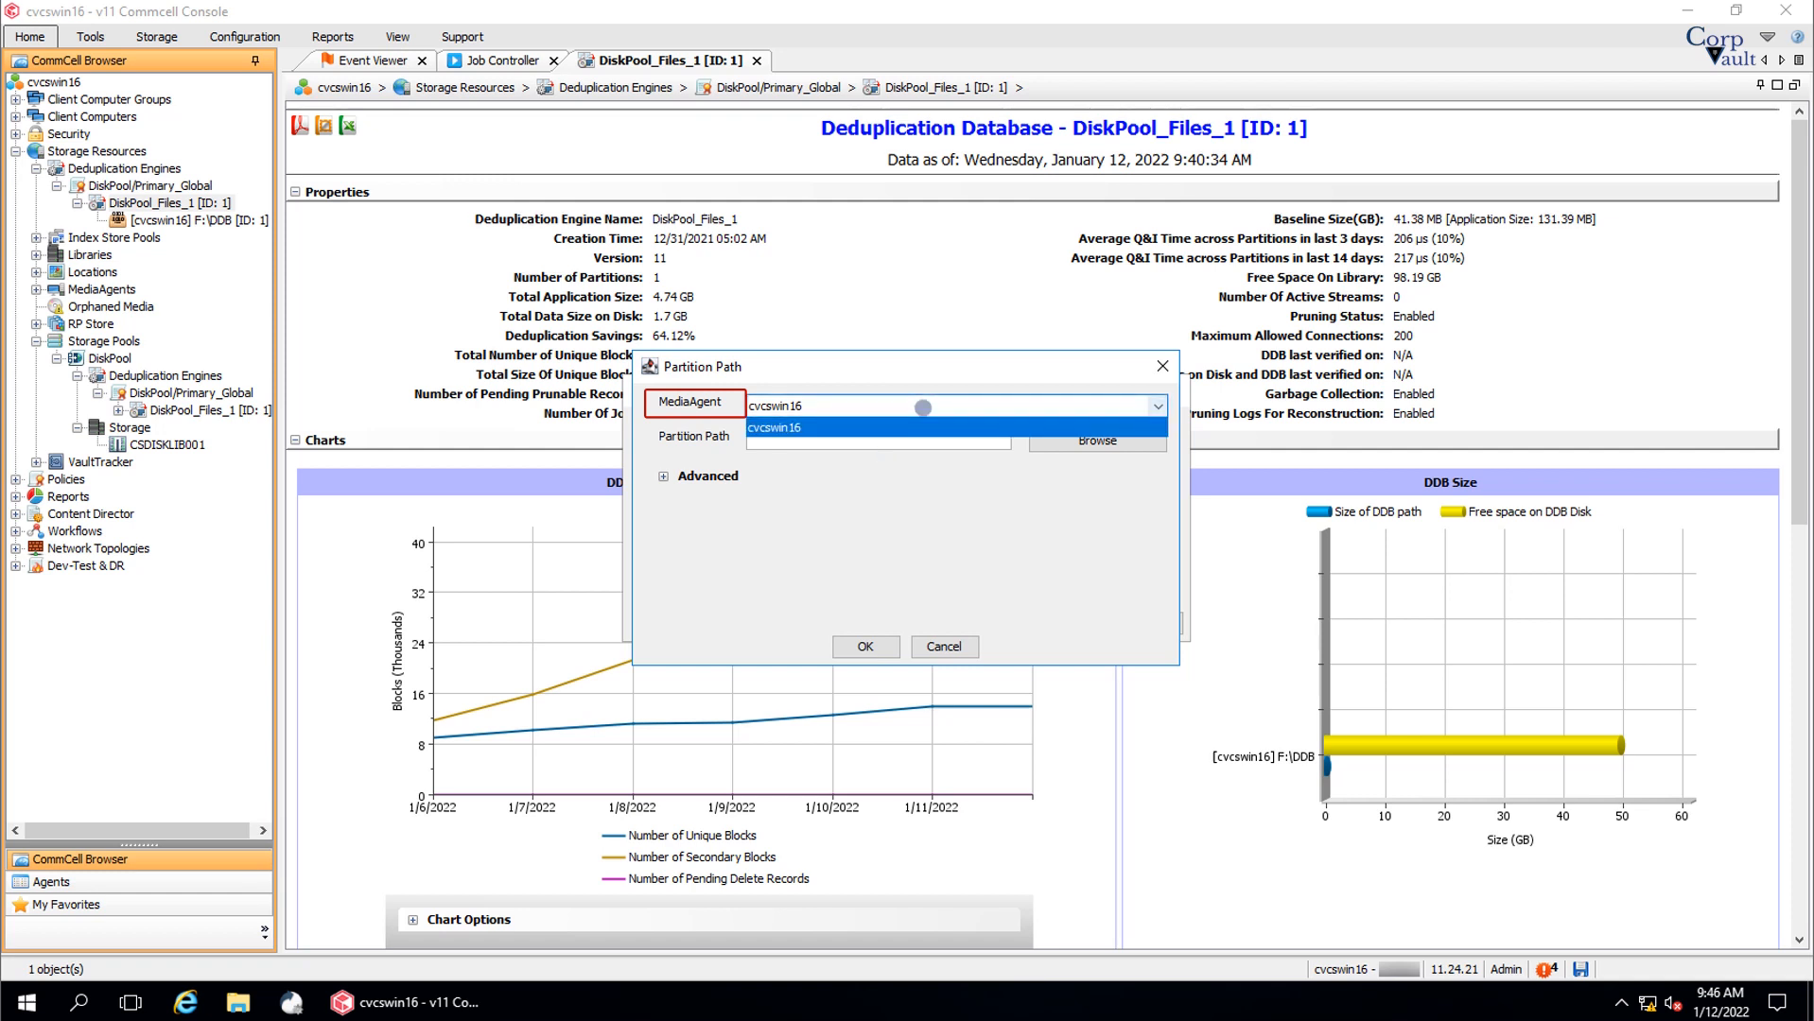
click(773, 428)
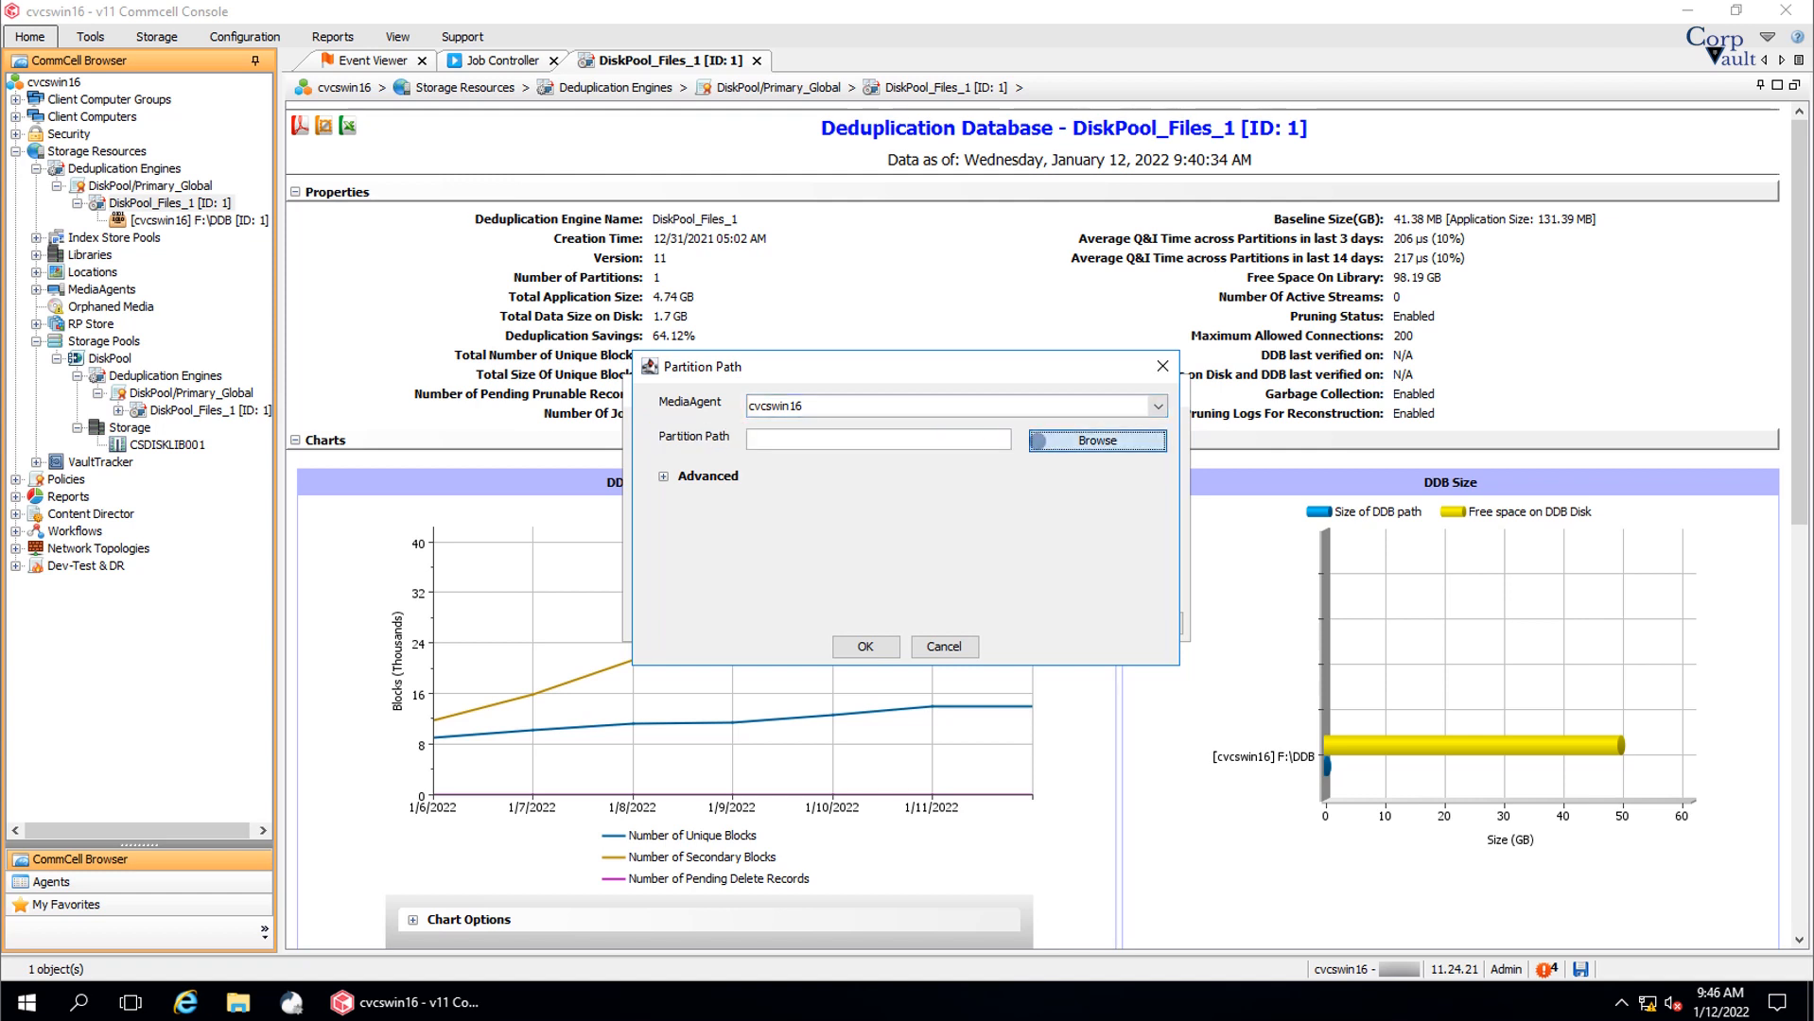
click(1093, 440)
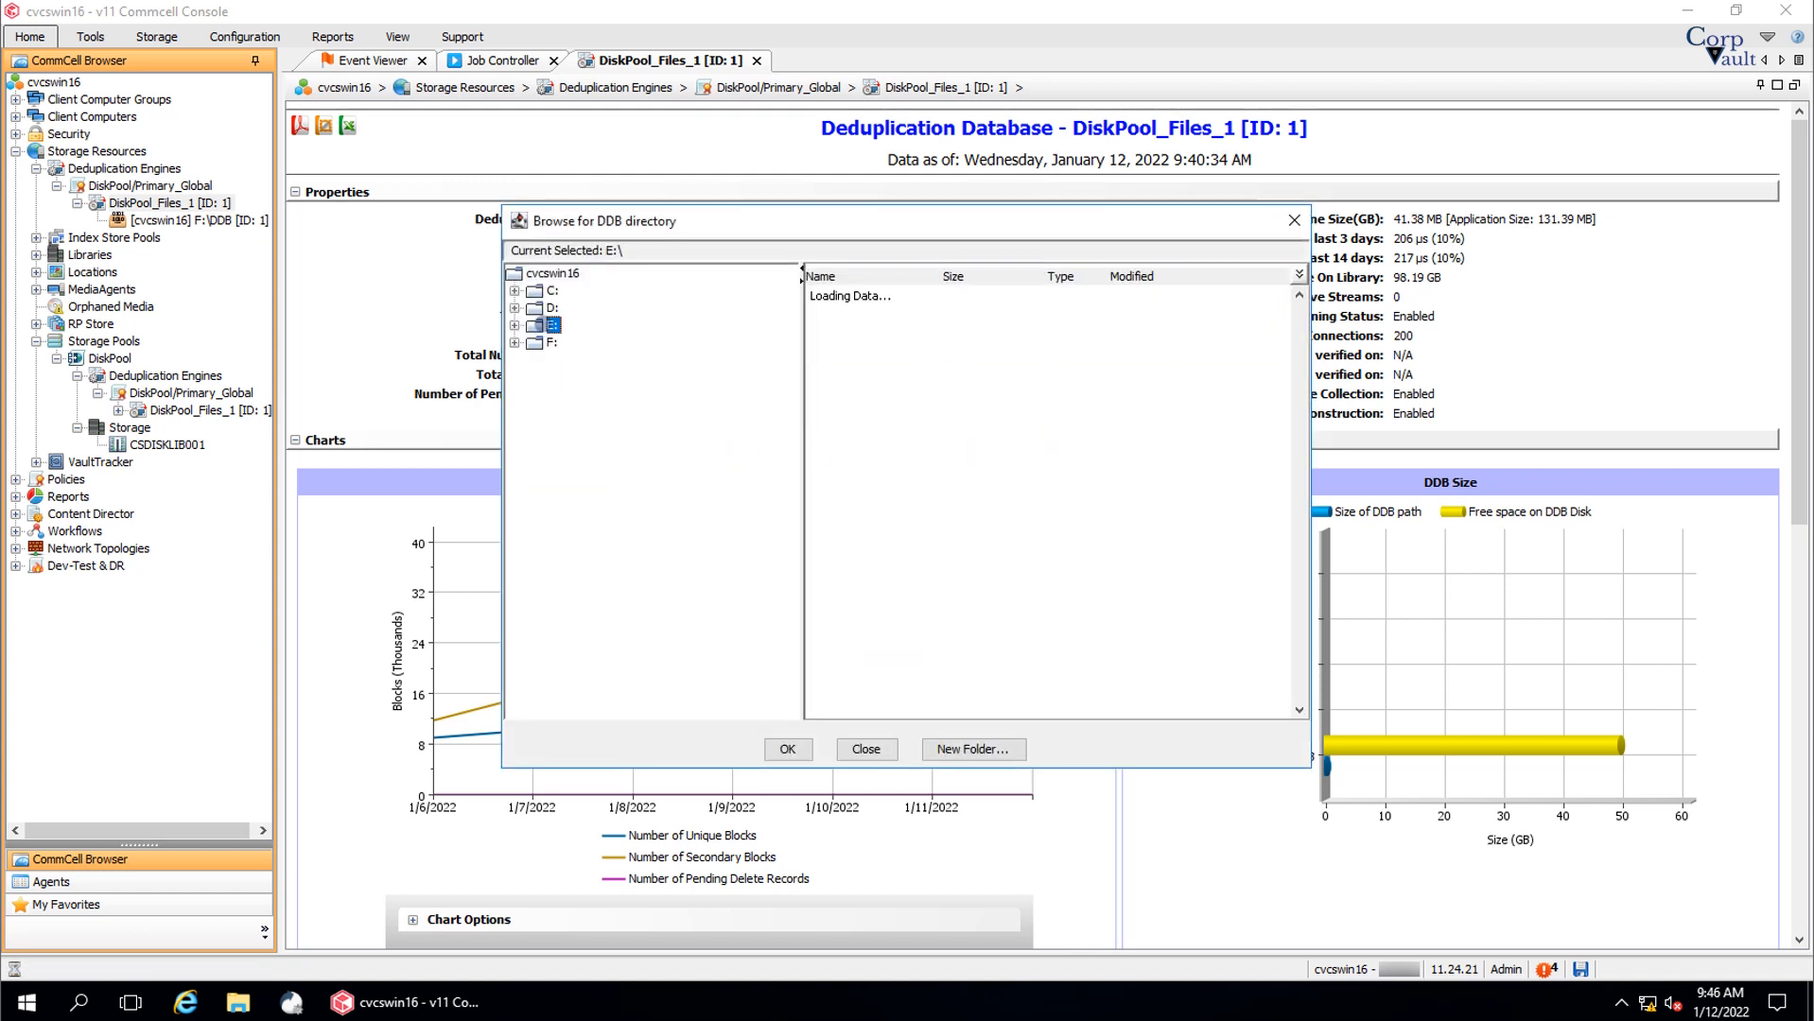
click(863, 750)
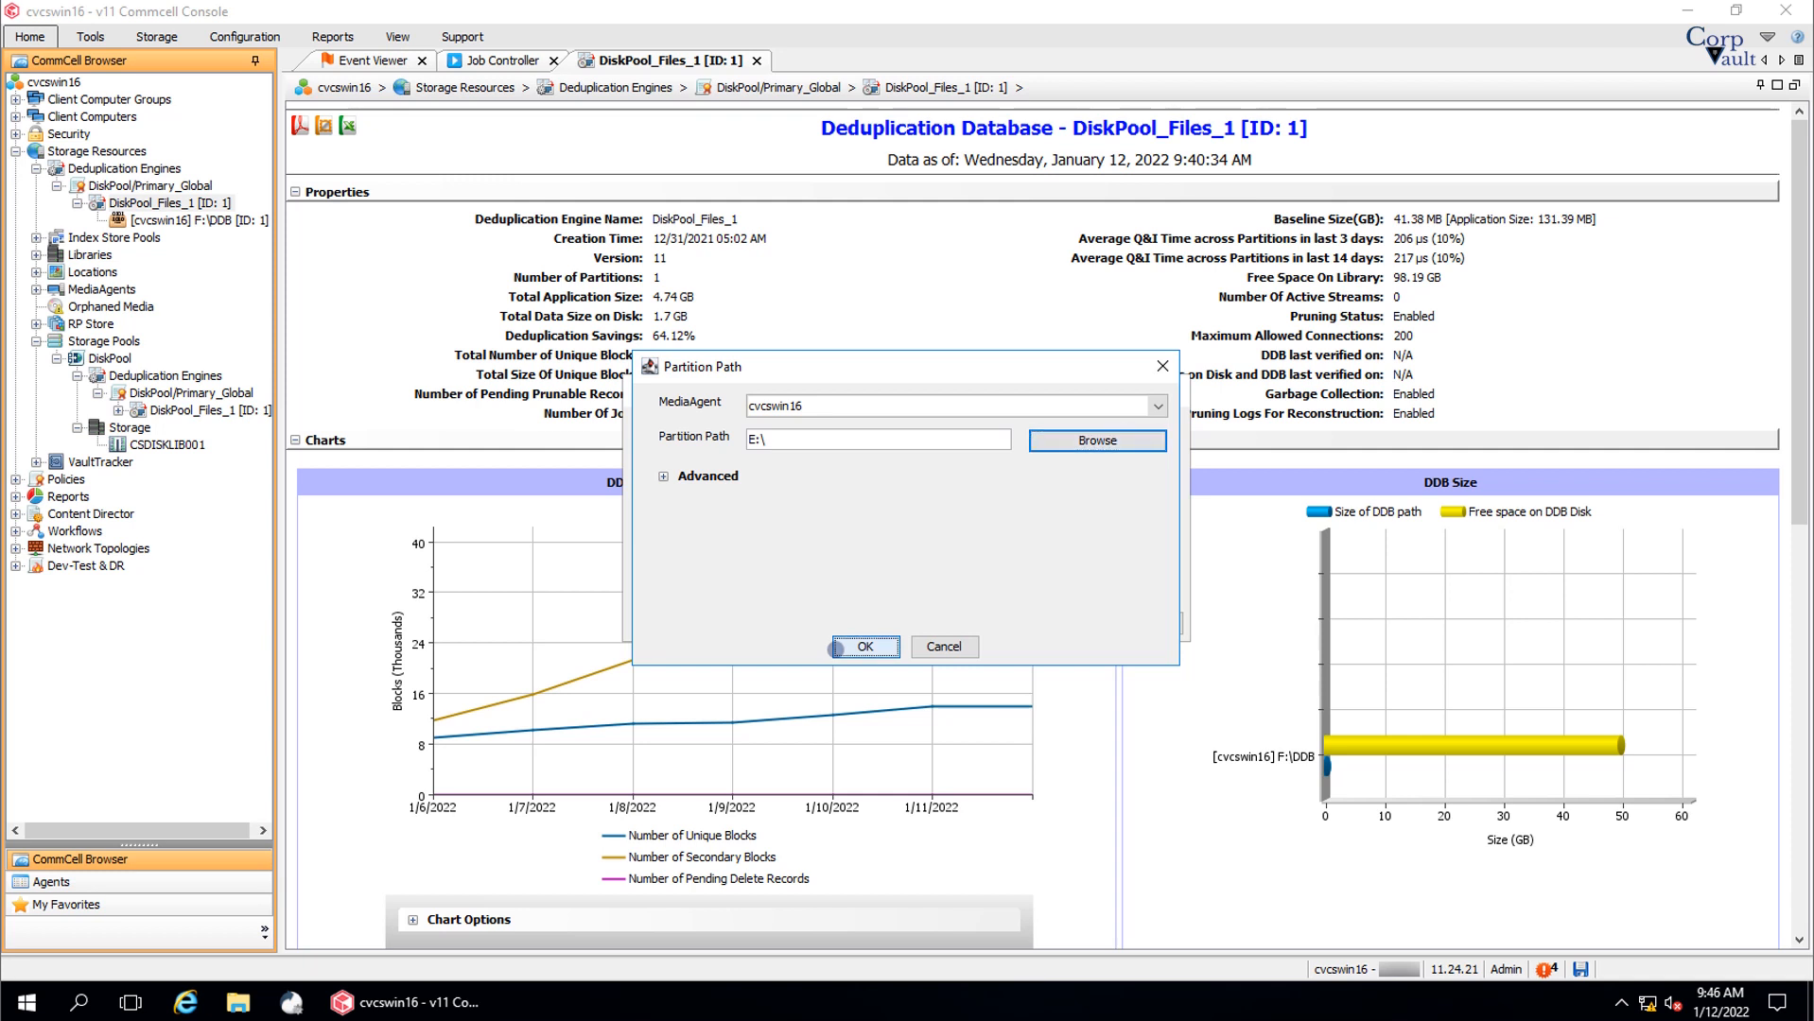
Confirm partition path E:\ and accept the two-partition configuration.
click(862, 647)
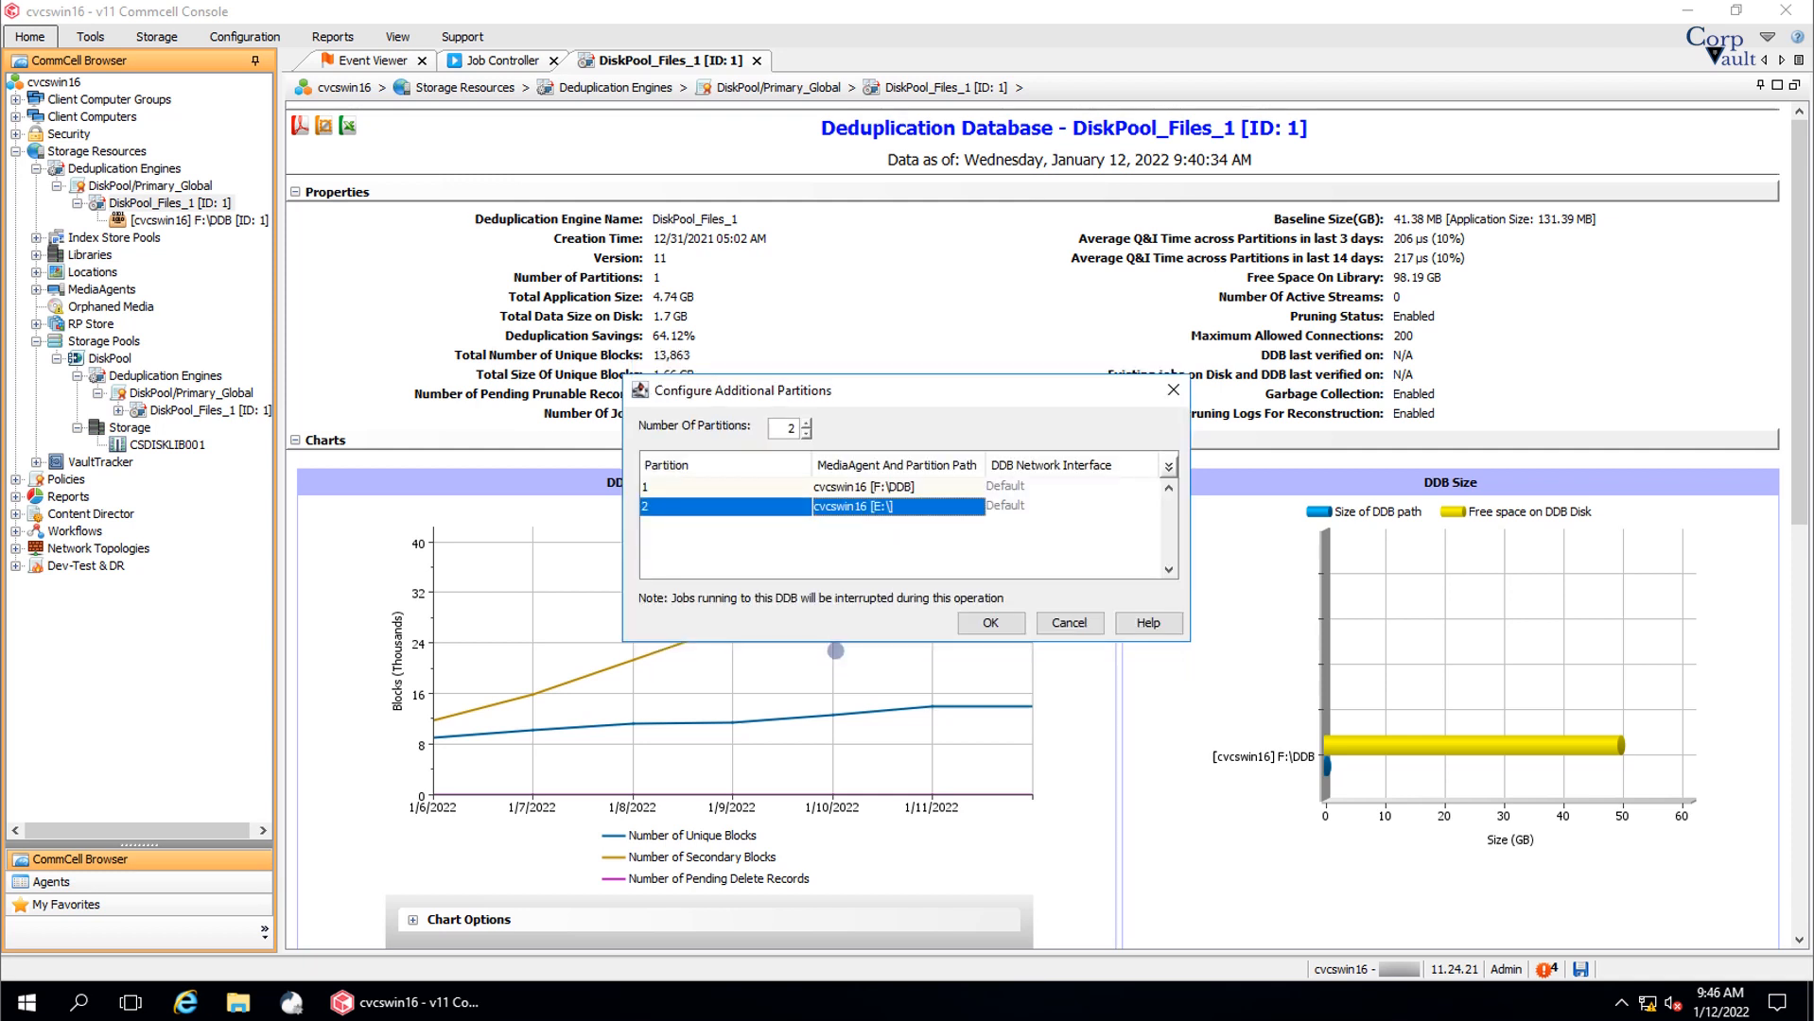
click(984, 624)
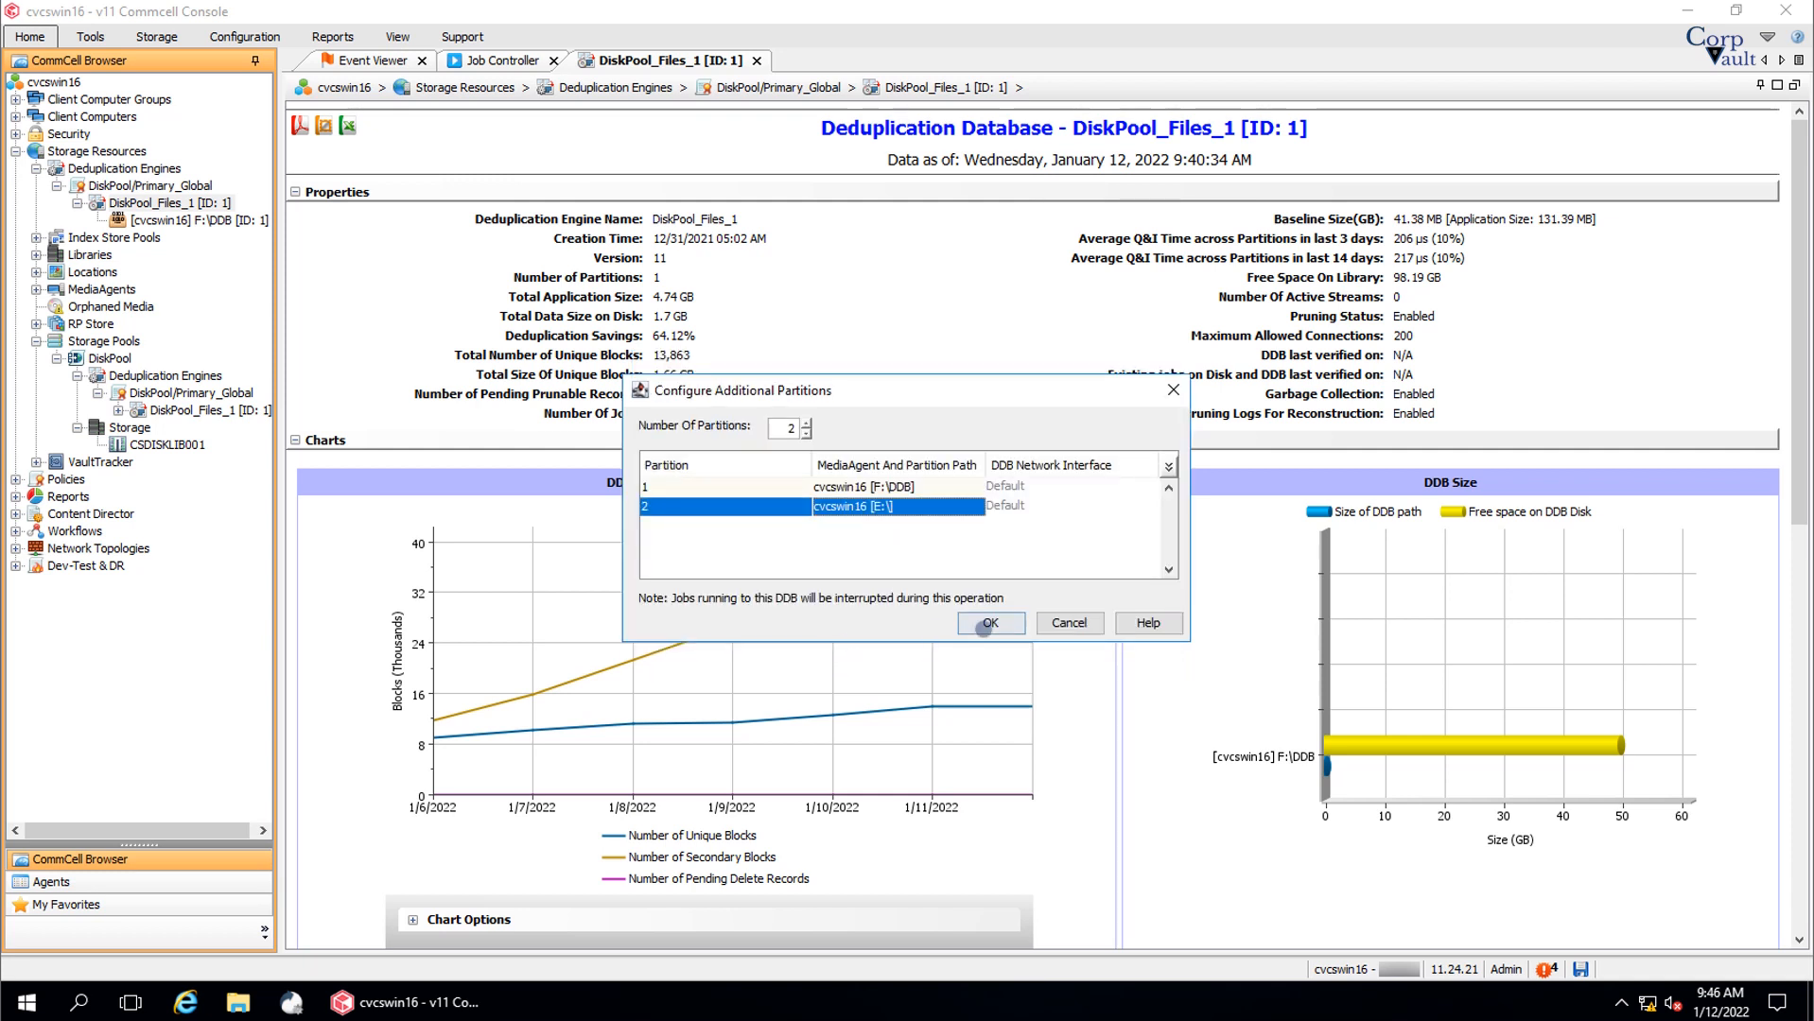
click(984, 623)
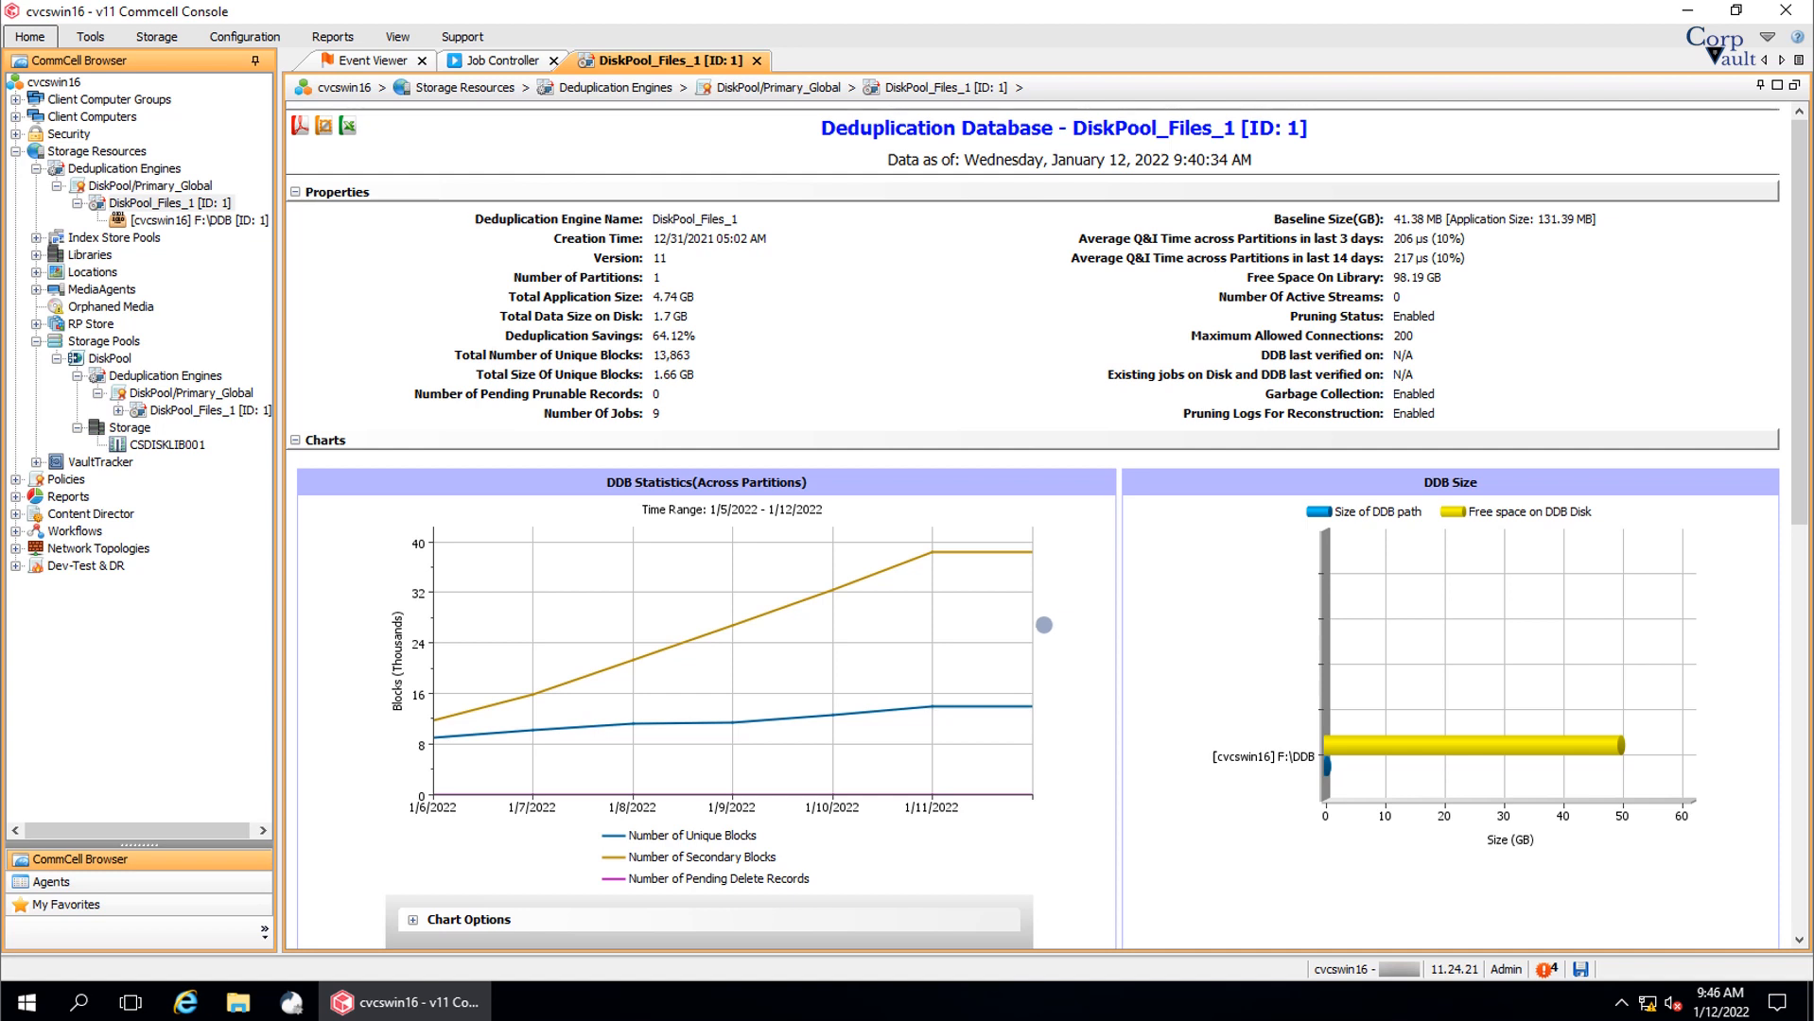
View all DiskPool_Files_1 jobs with the time-range filter unchecked, showing 9 jobs.
right_click(173, 203)
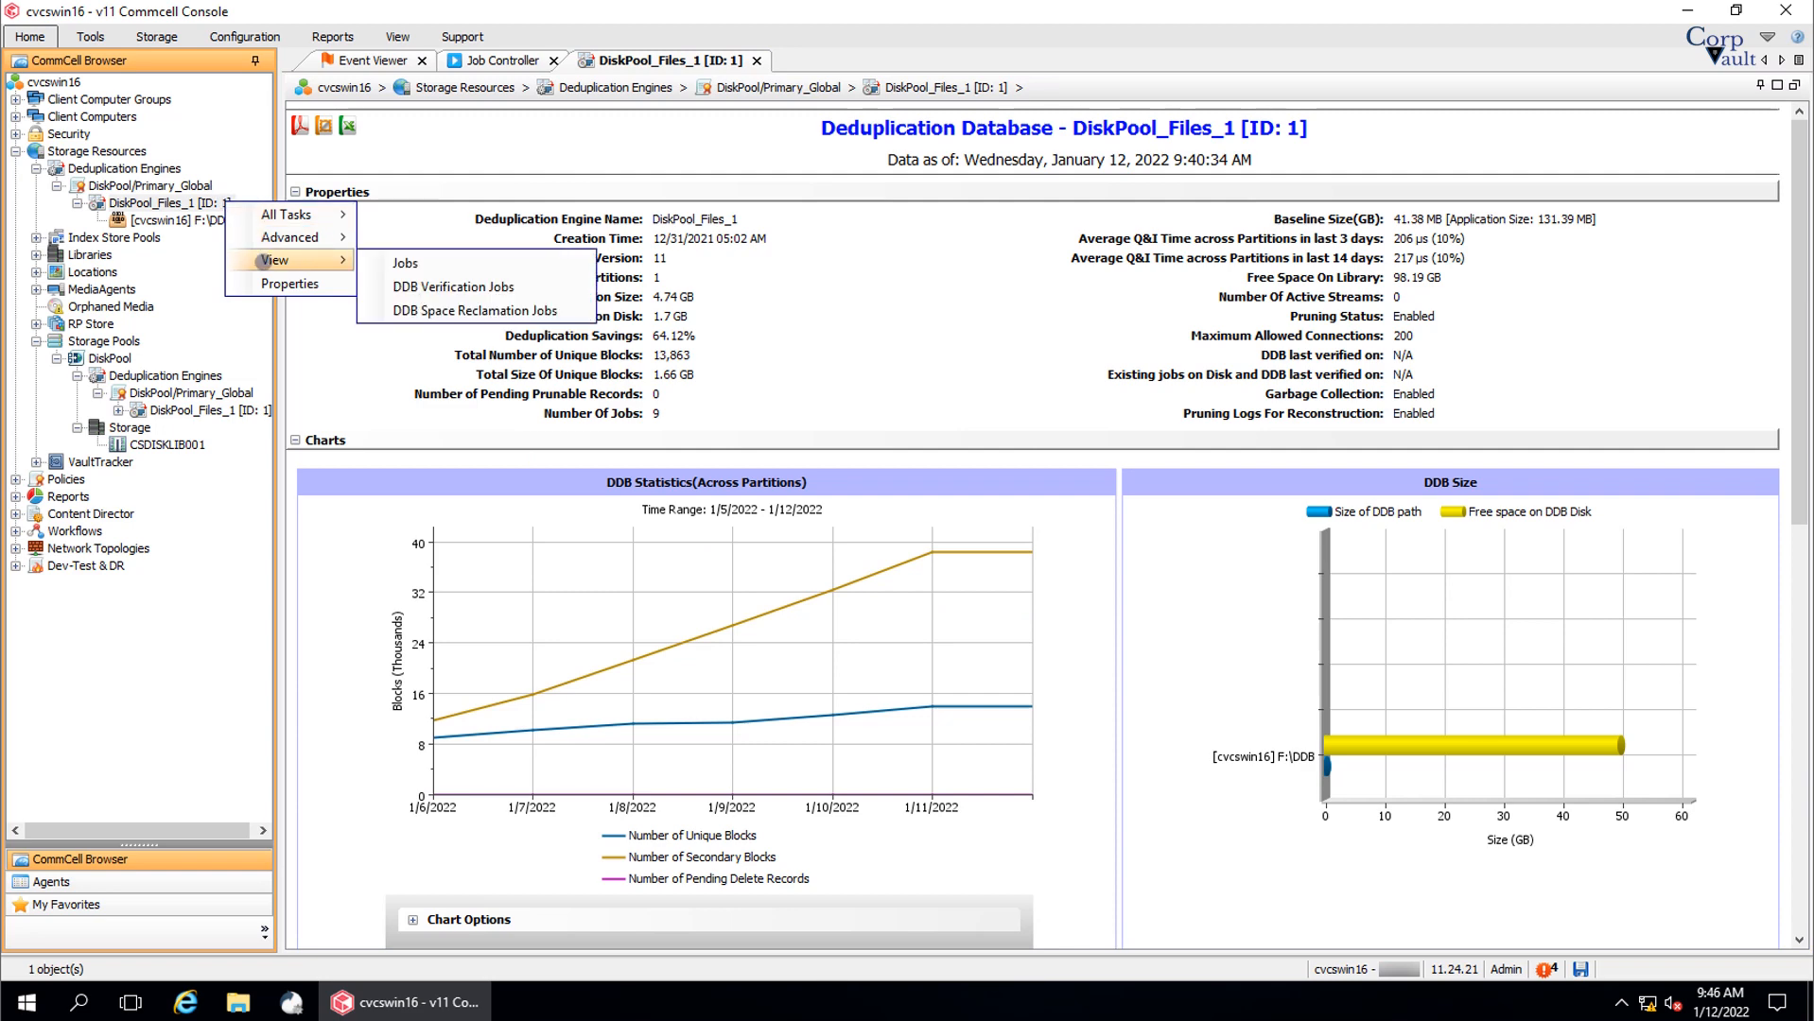
mouse_move(405, 263)
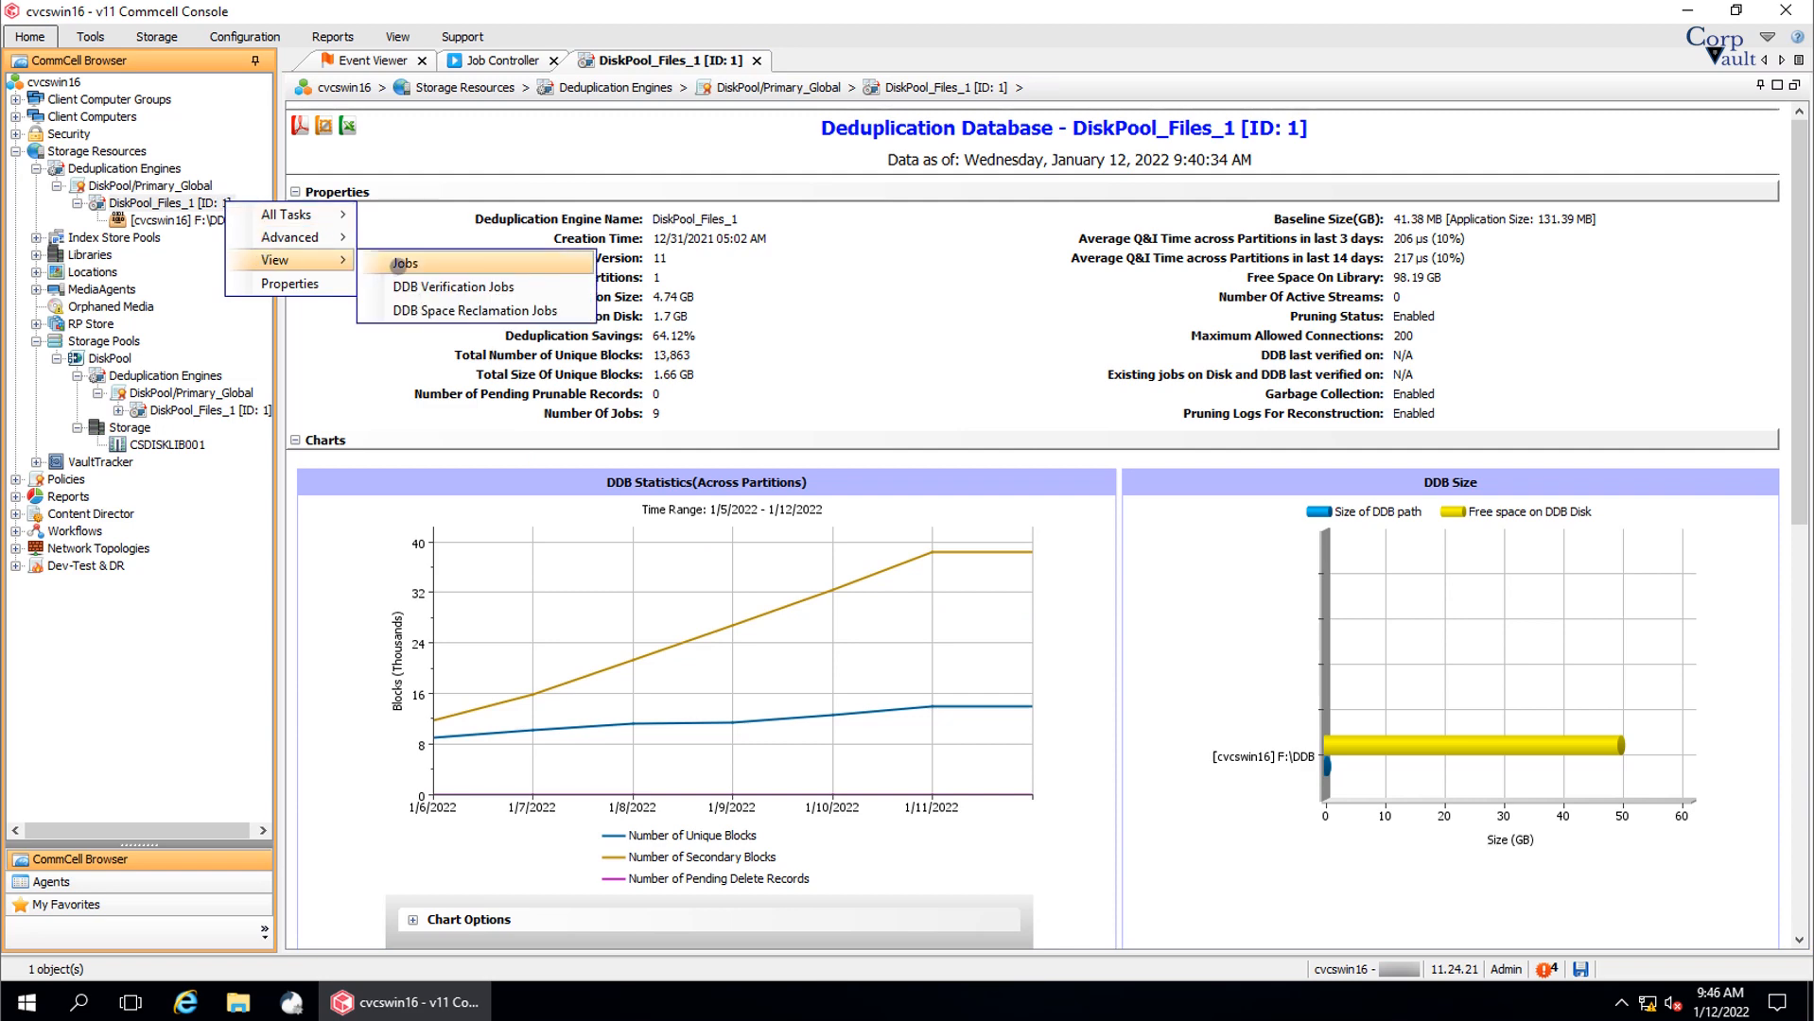
click(404, 263)
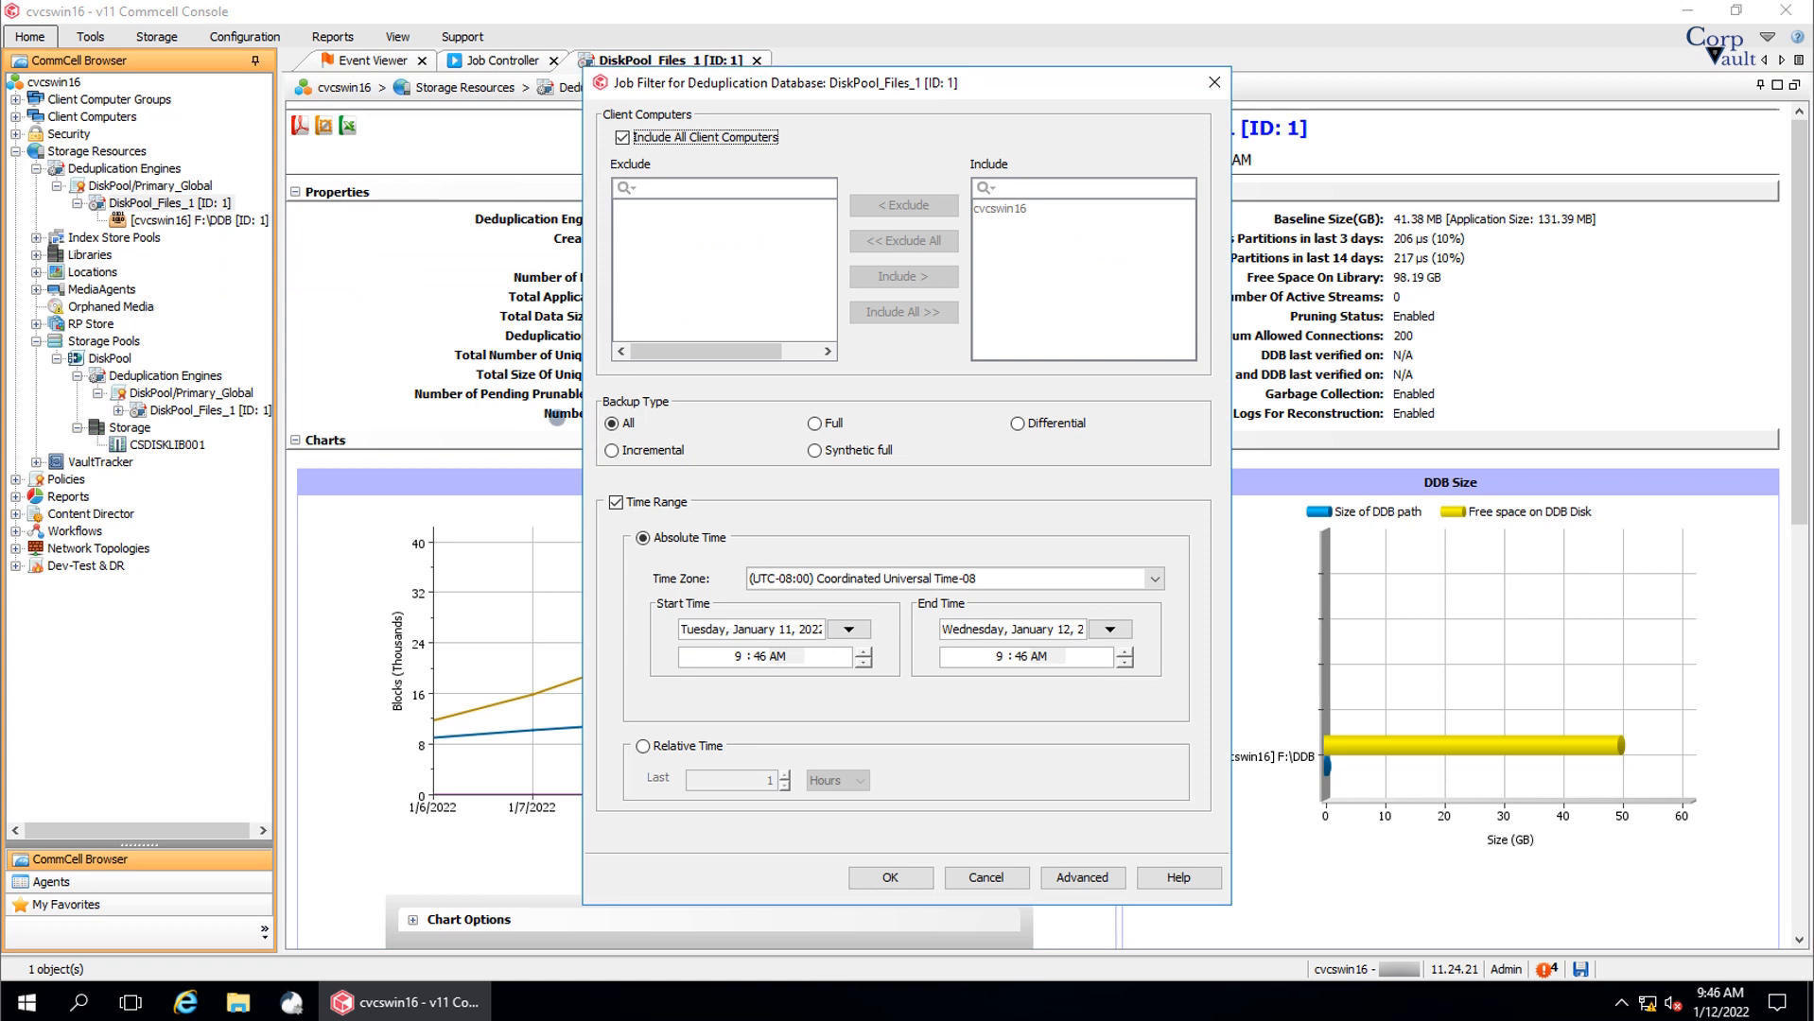
click(617, 502)
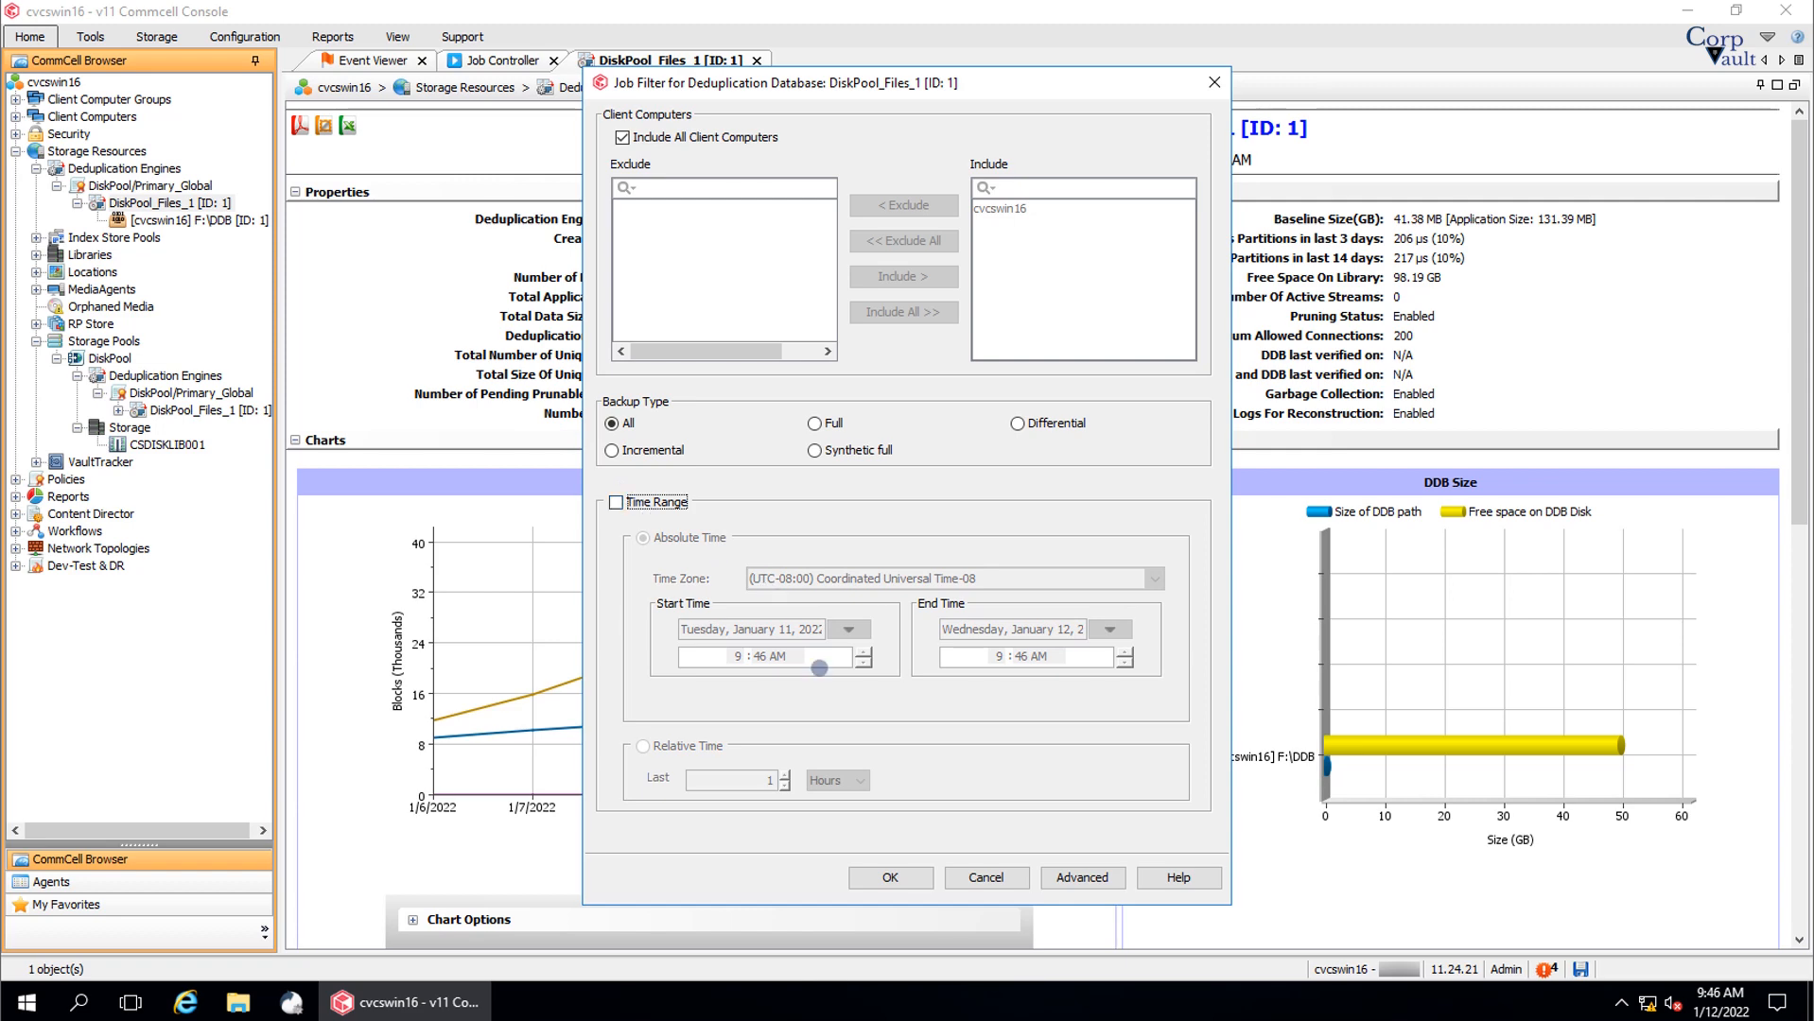
click(888, 877)
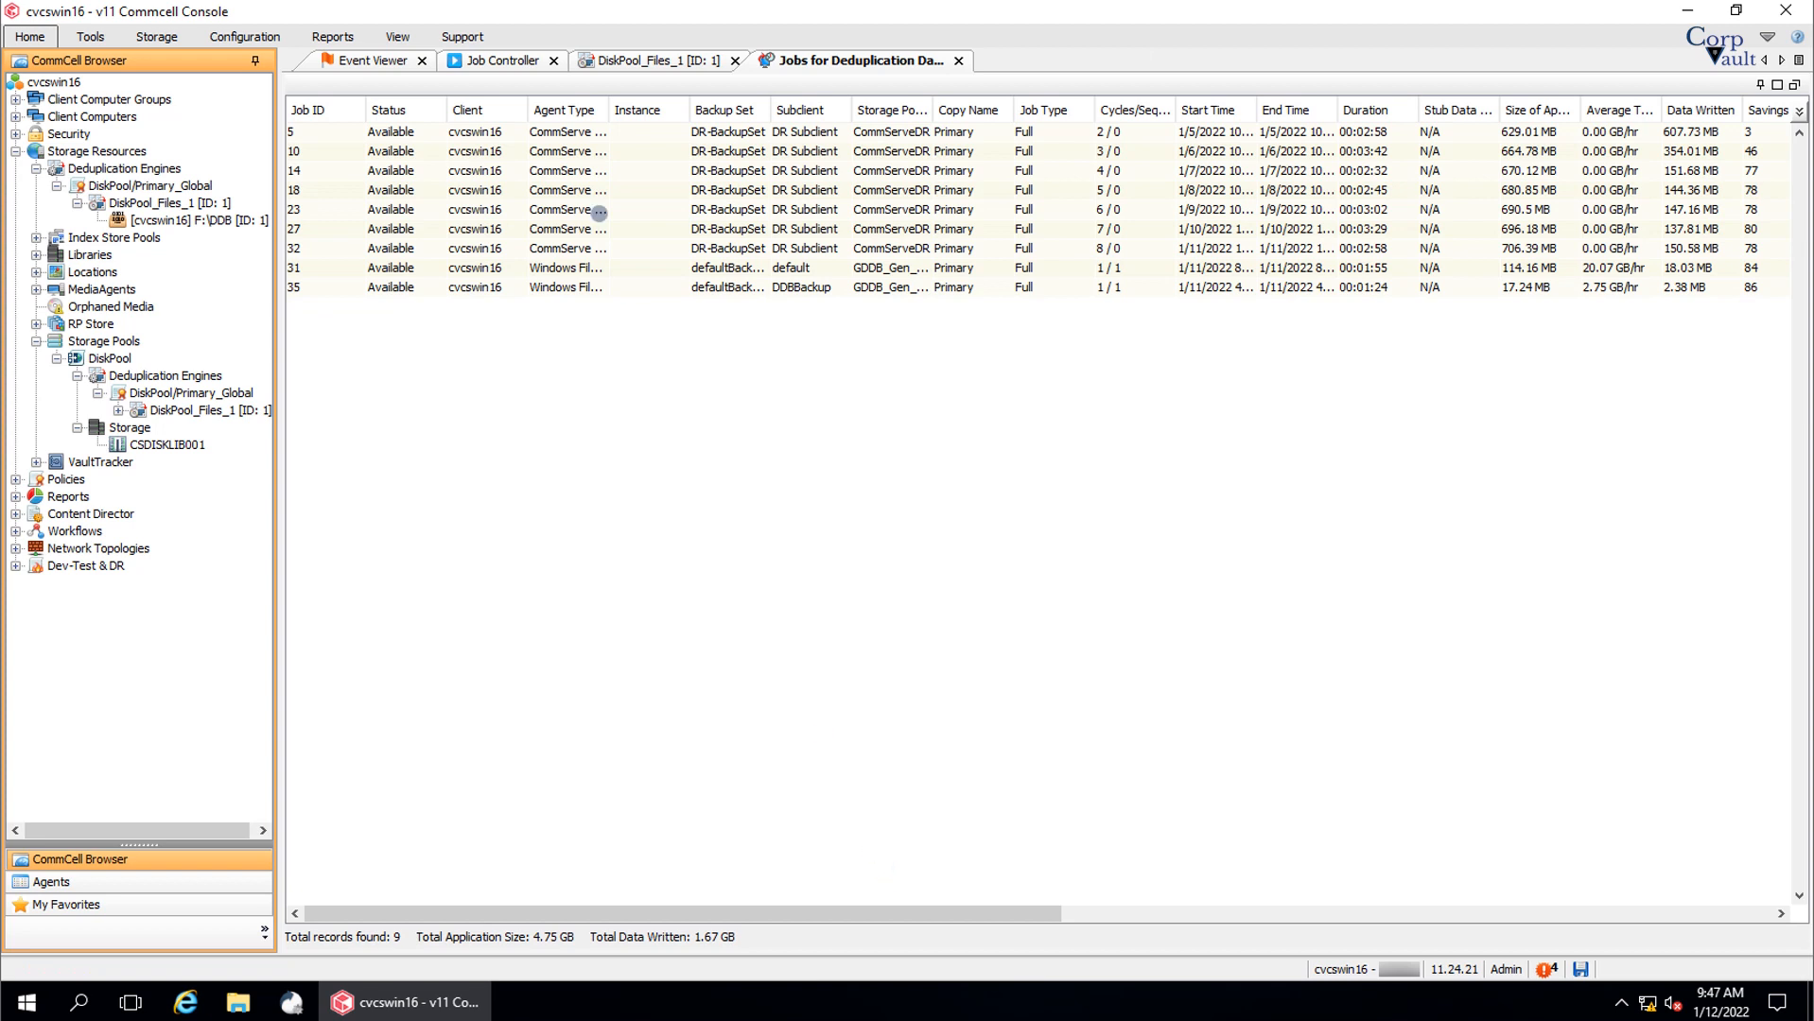
drag(612, 110, 689, 110)
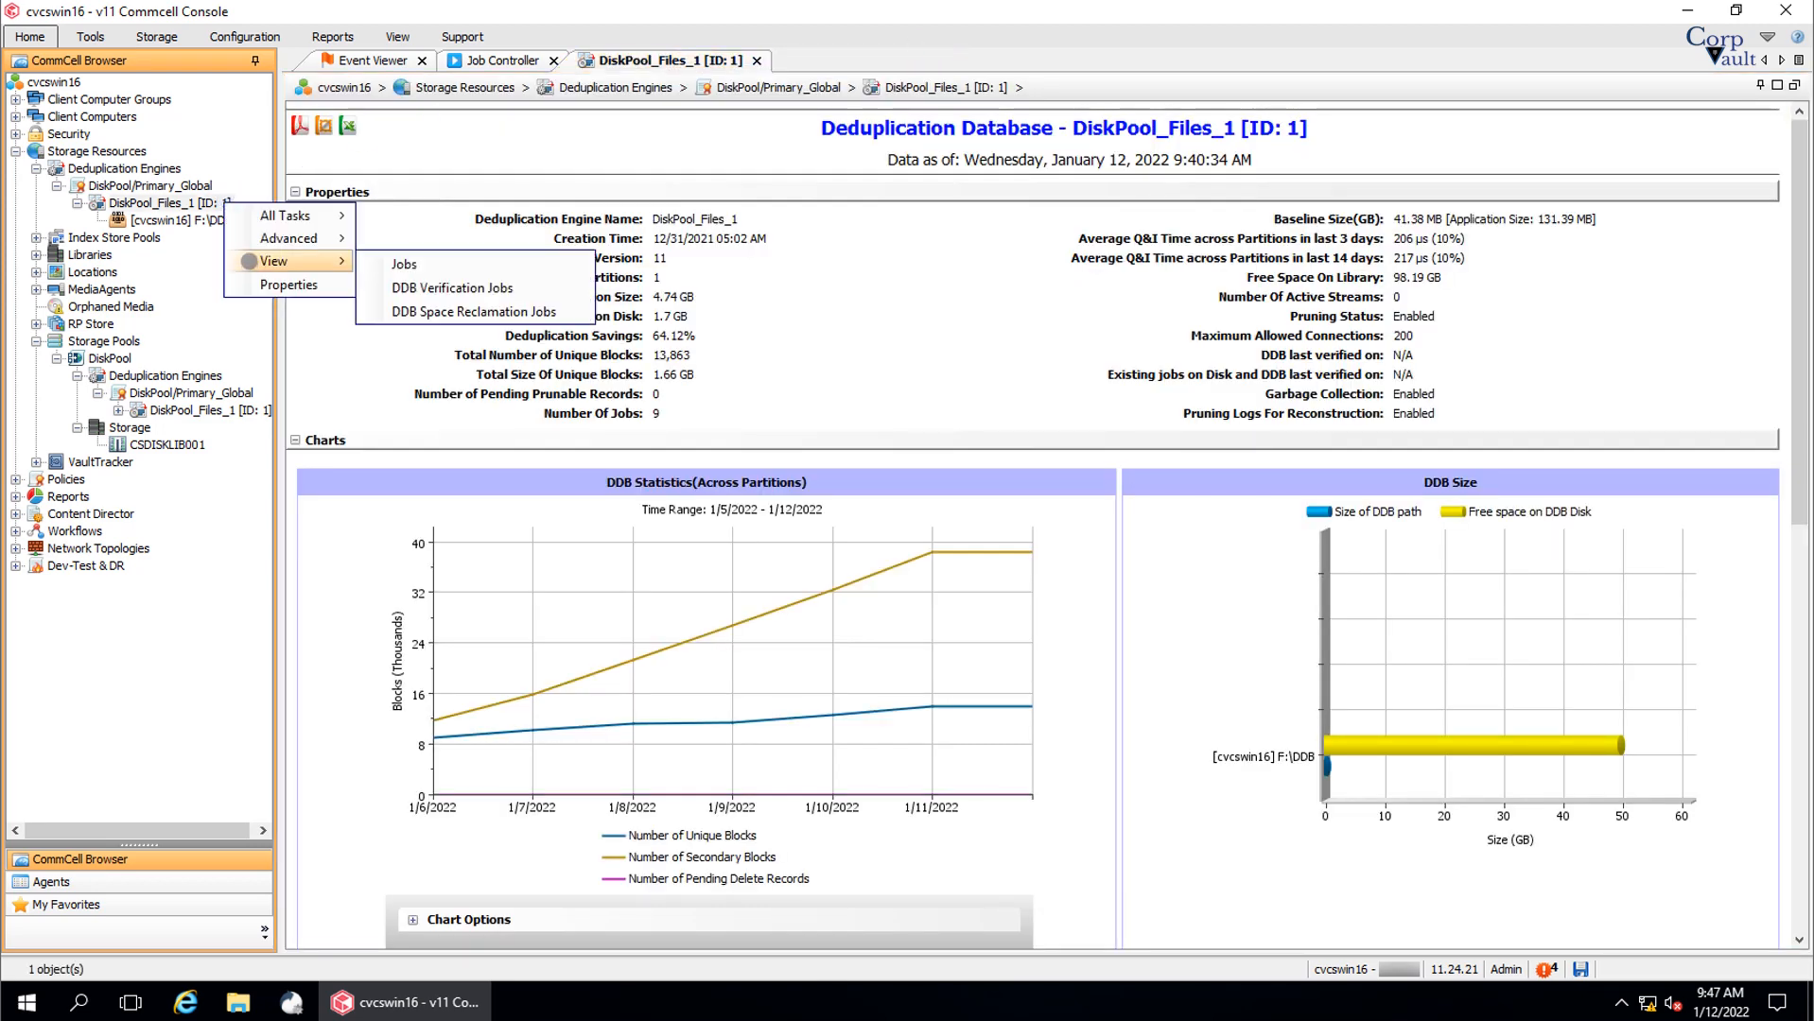
click(451, 288)
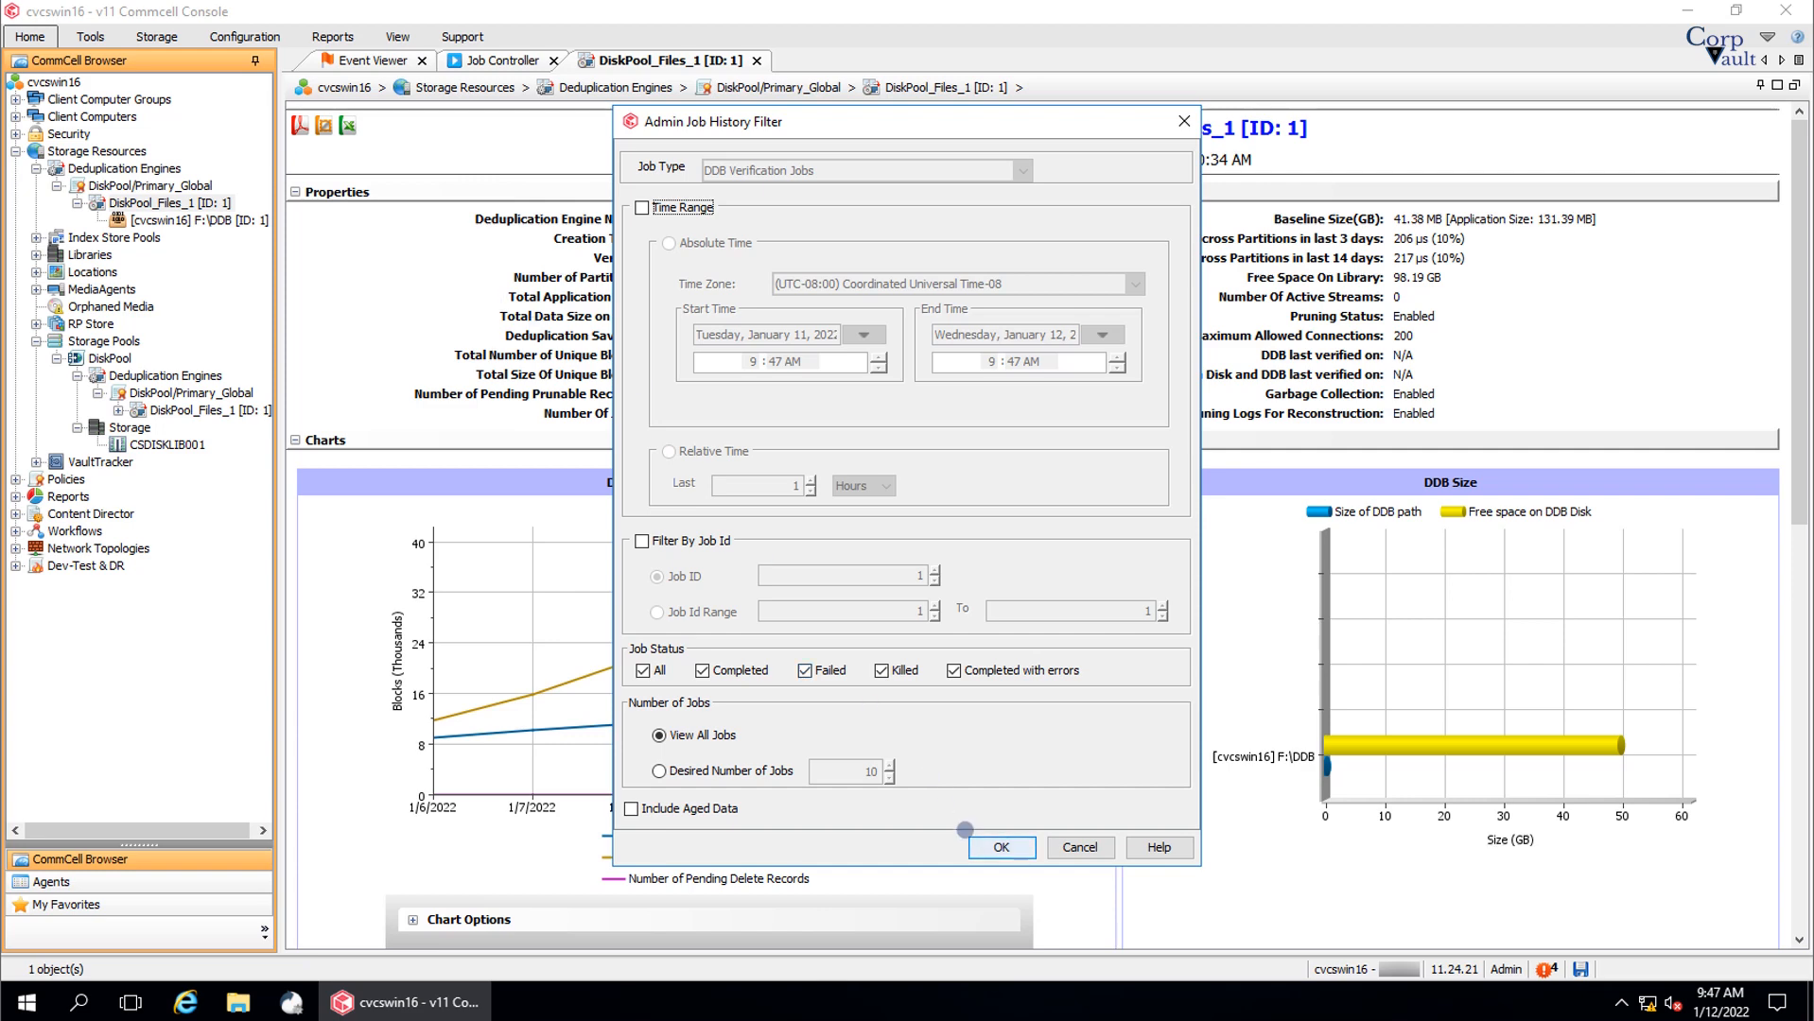
click(1000, 846)
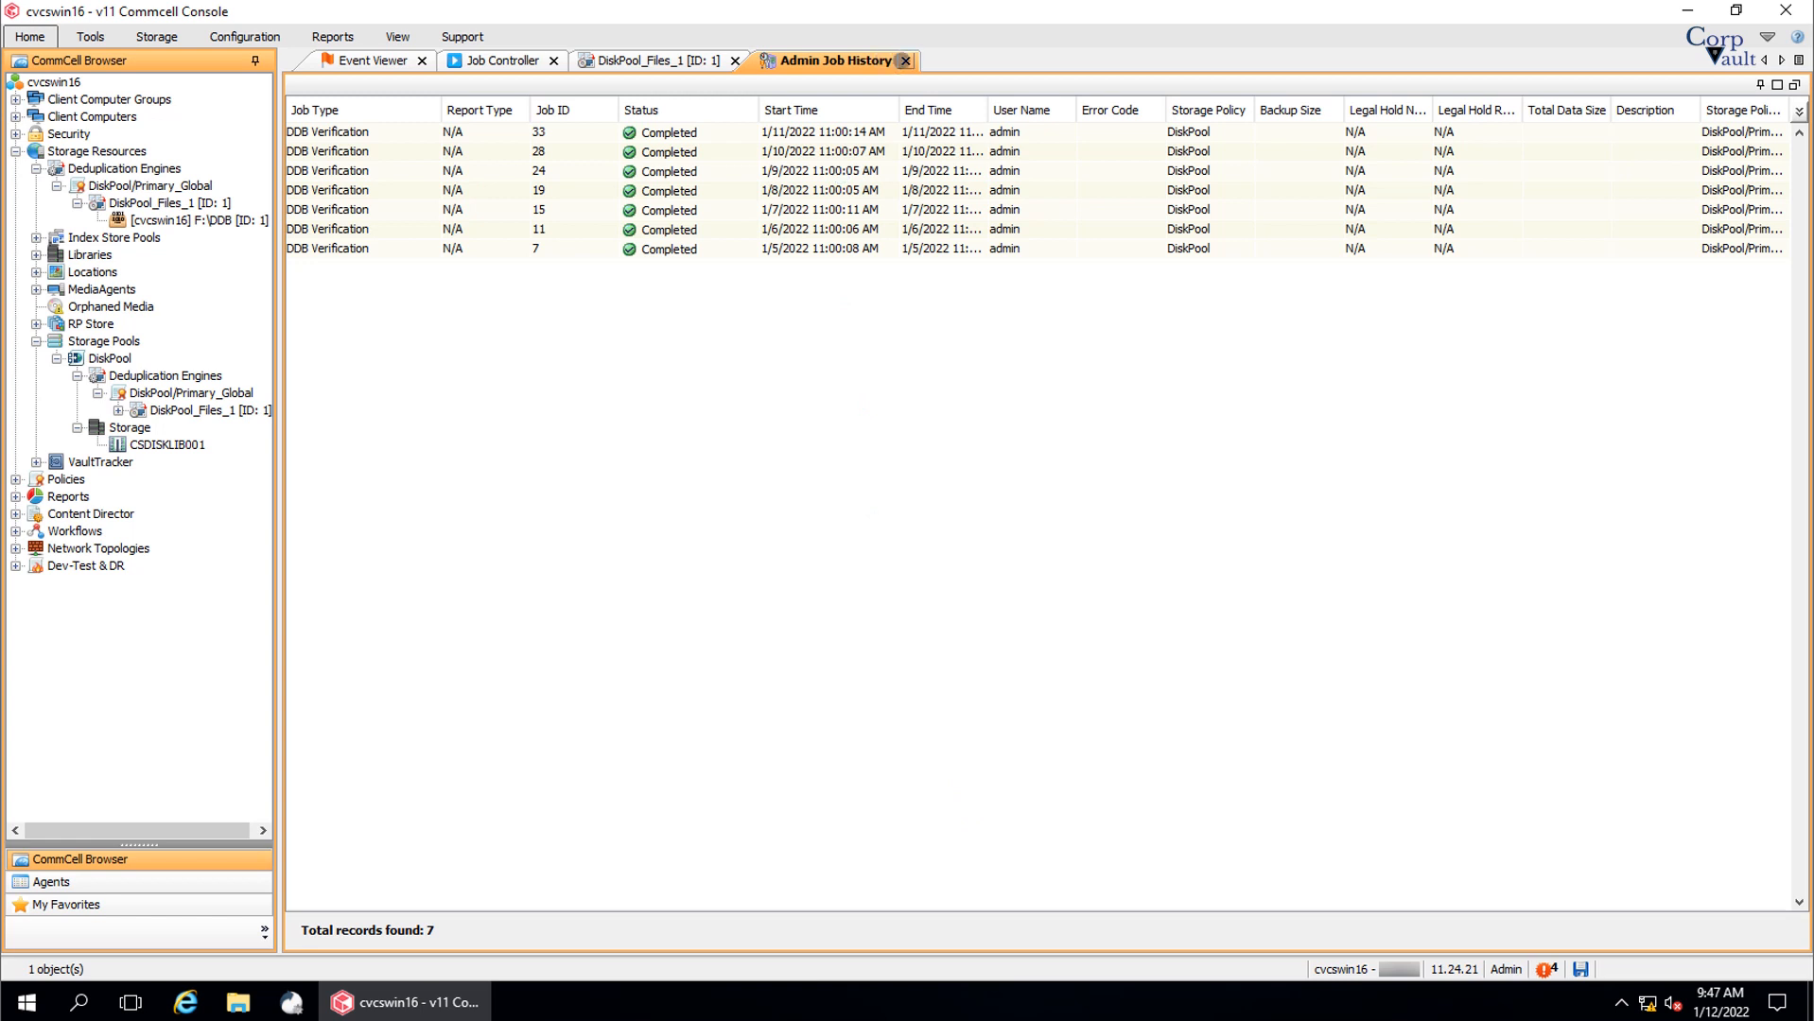
click(653, 60)
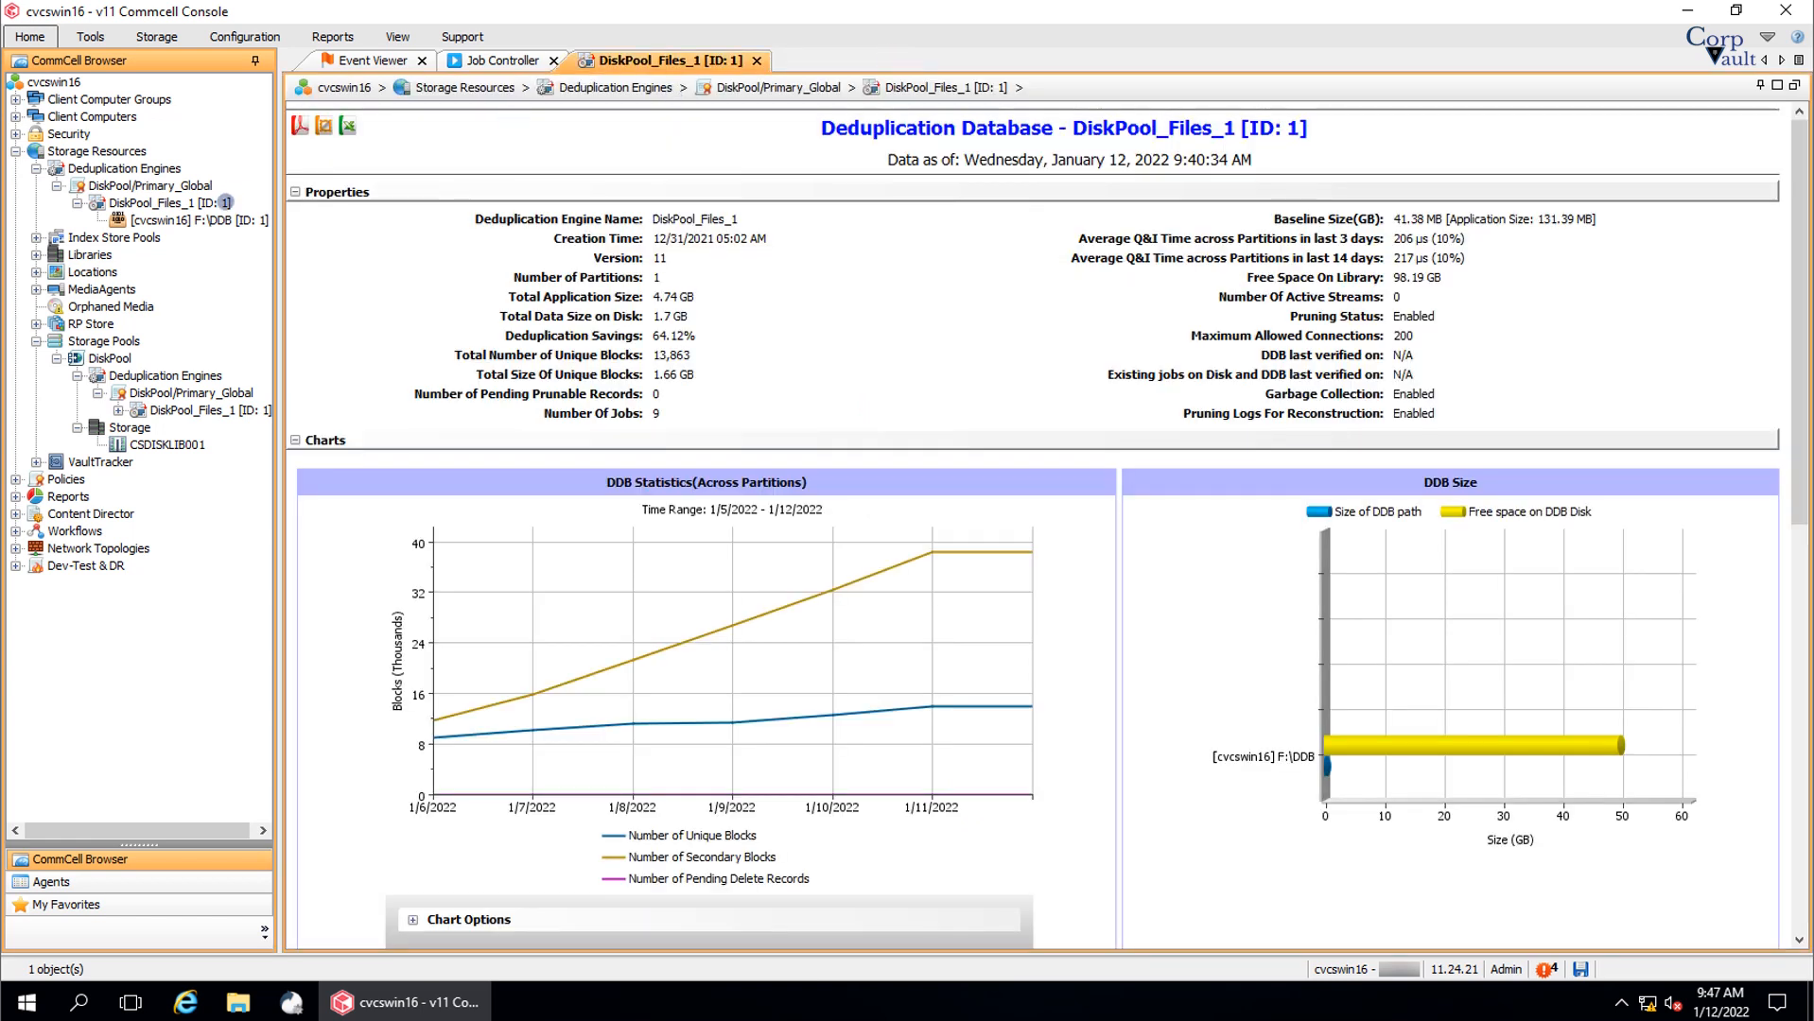
Show the View submenu for the DiskPool_Files_1 [ID: 1] engine.
right_click(180, 201)
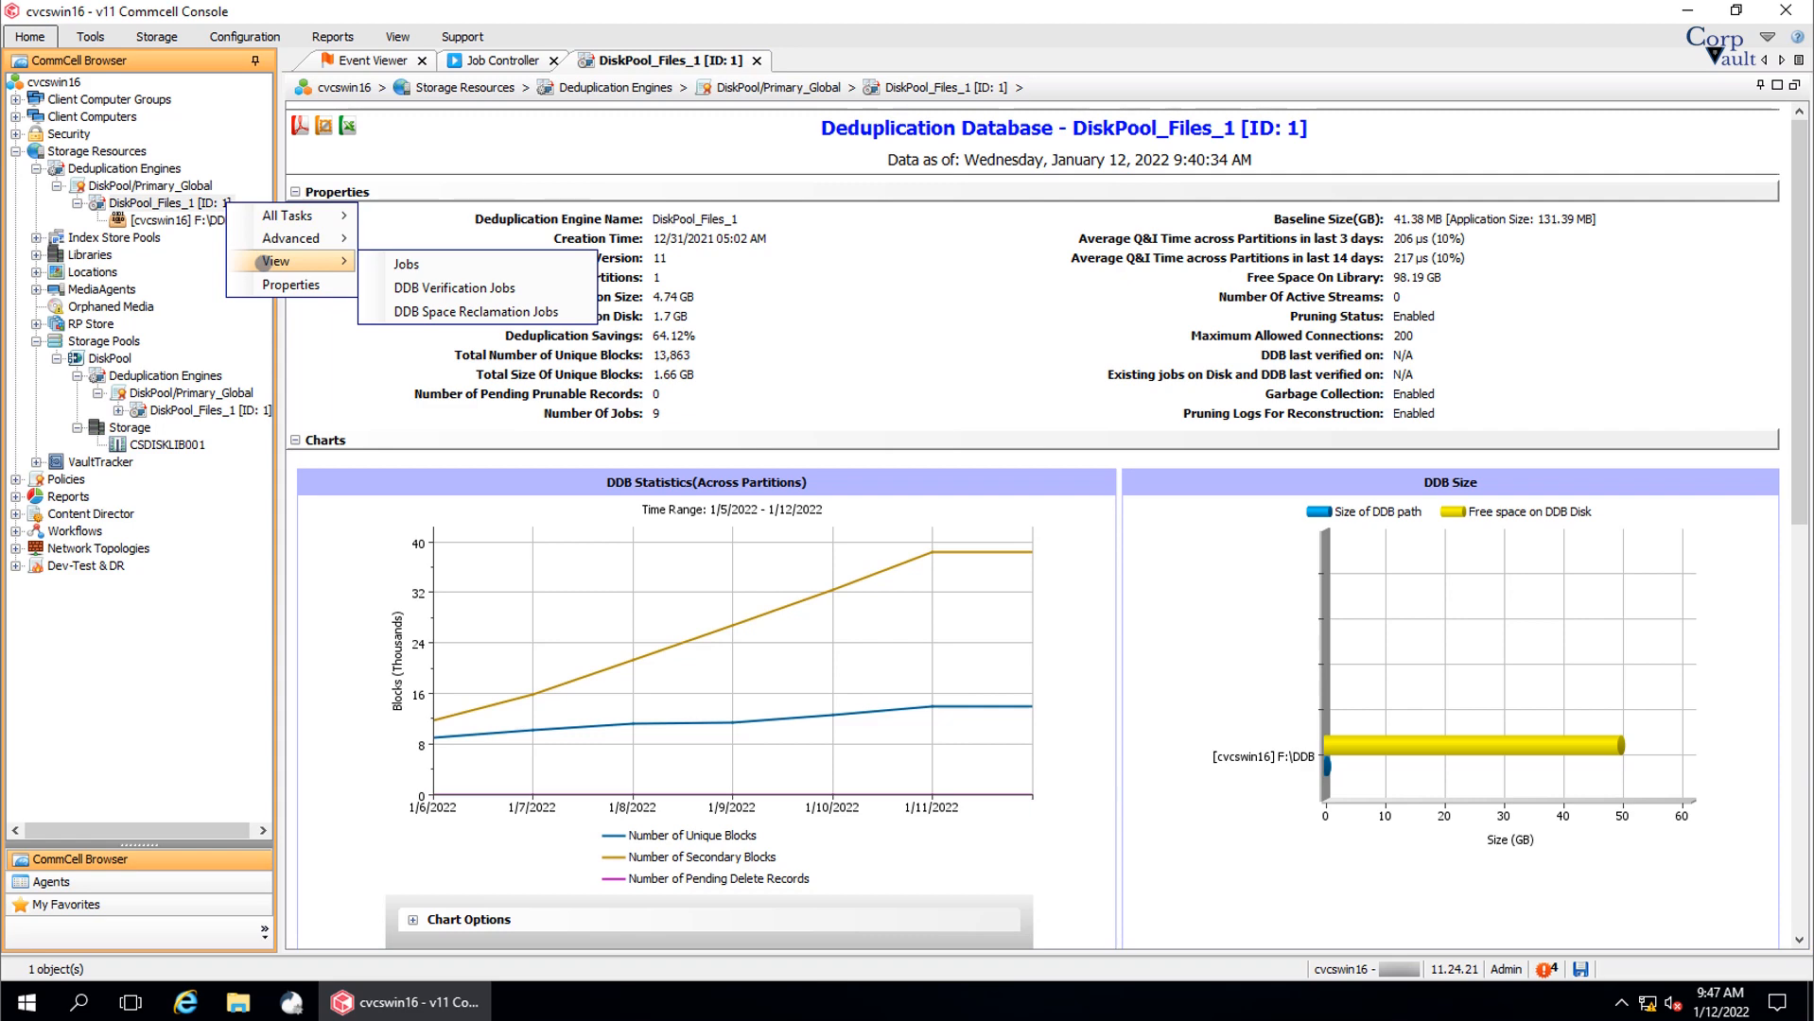
click(477, 312)
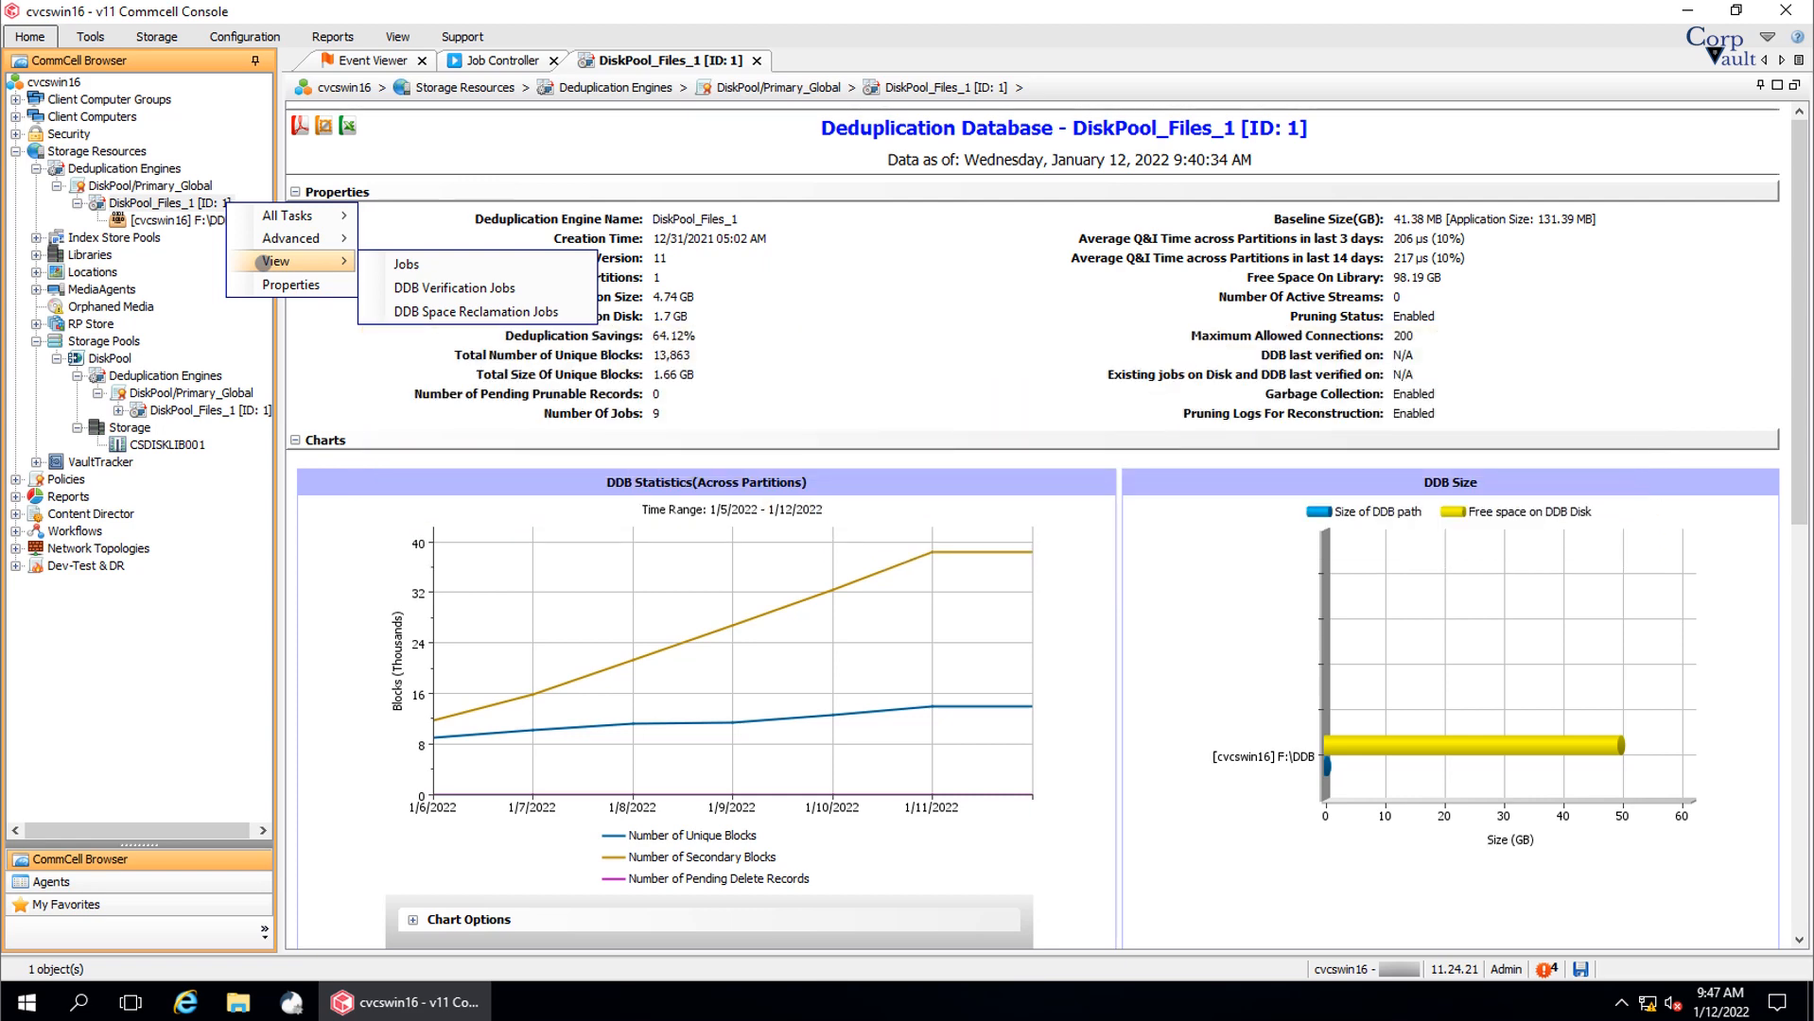
mouse_move(290, 285)
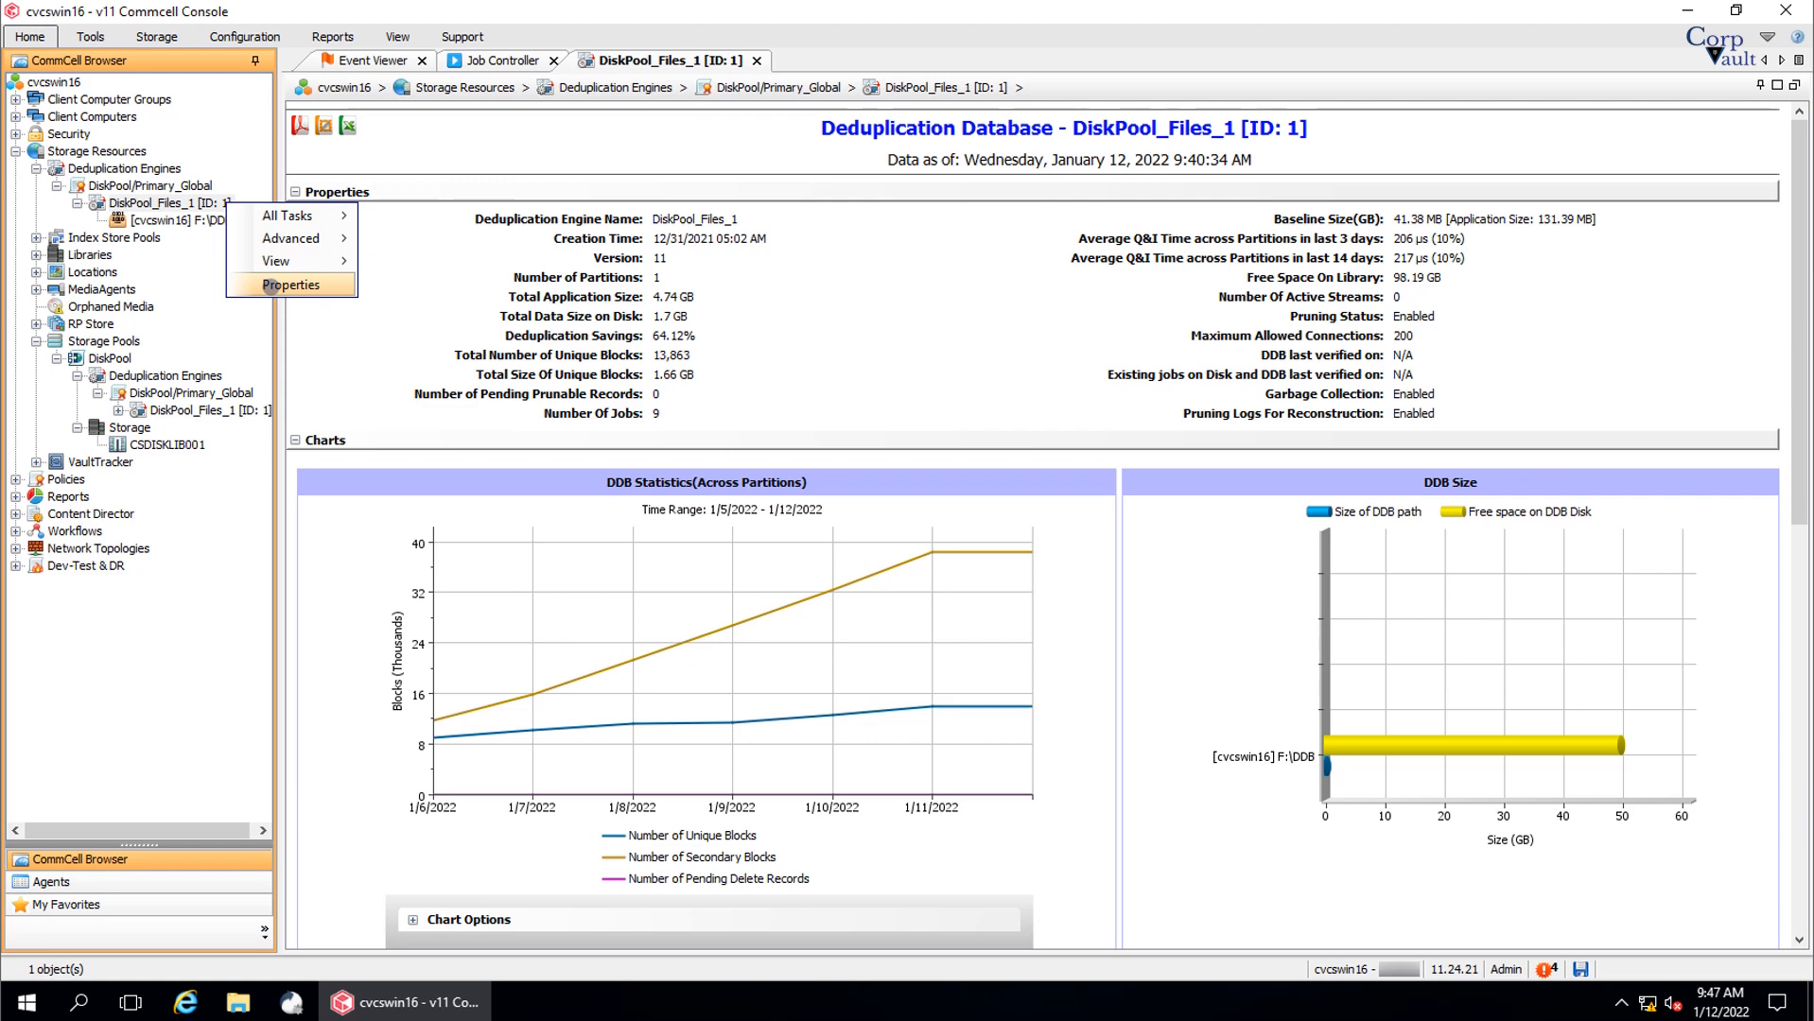
Open DiskPool_Files_1 properties on the General tab showing access path cvcswin16 F:\DDB.
click(290, 285)
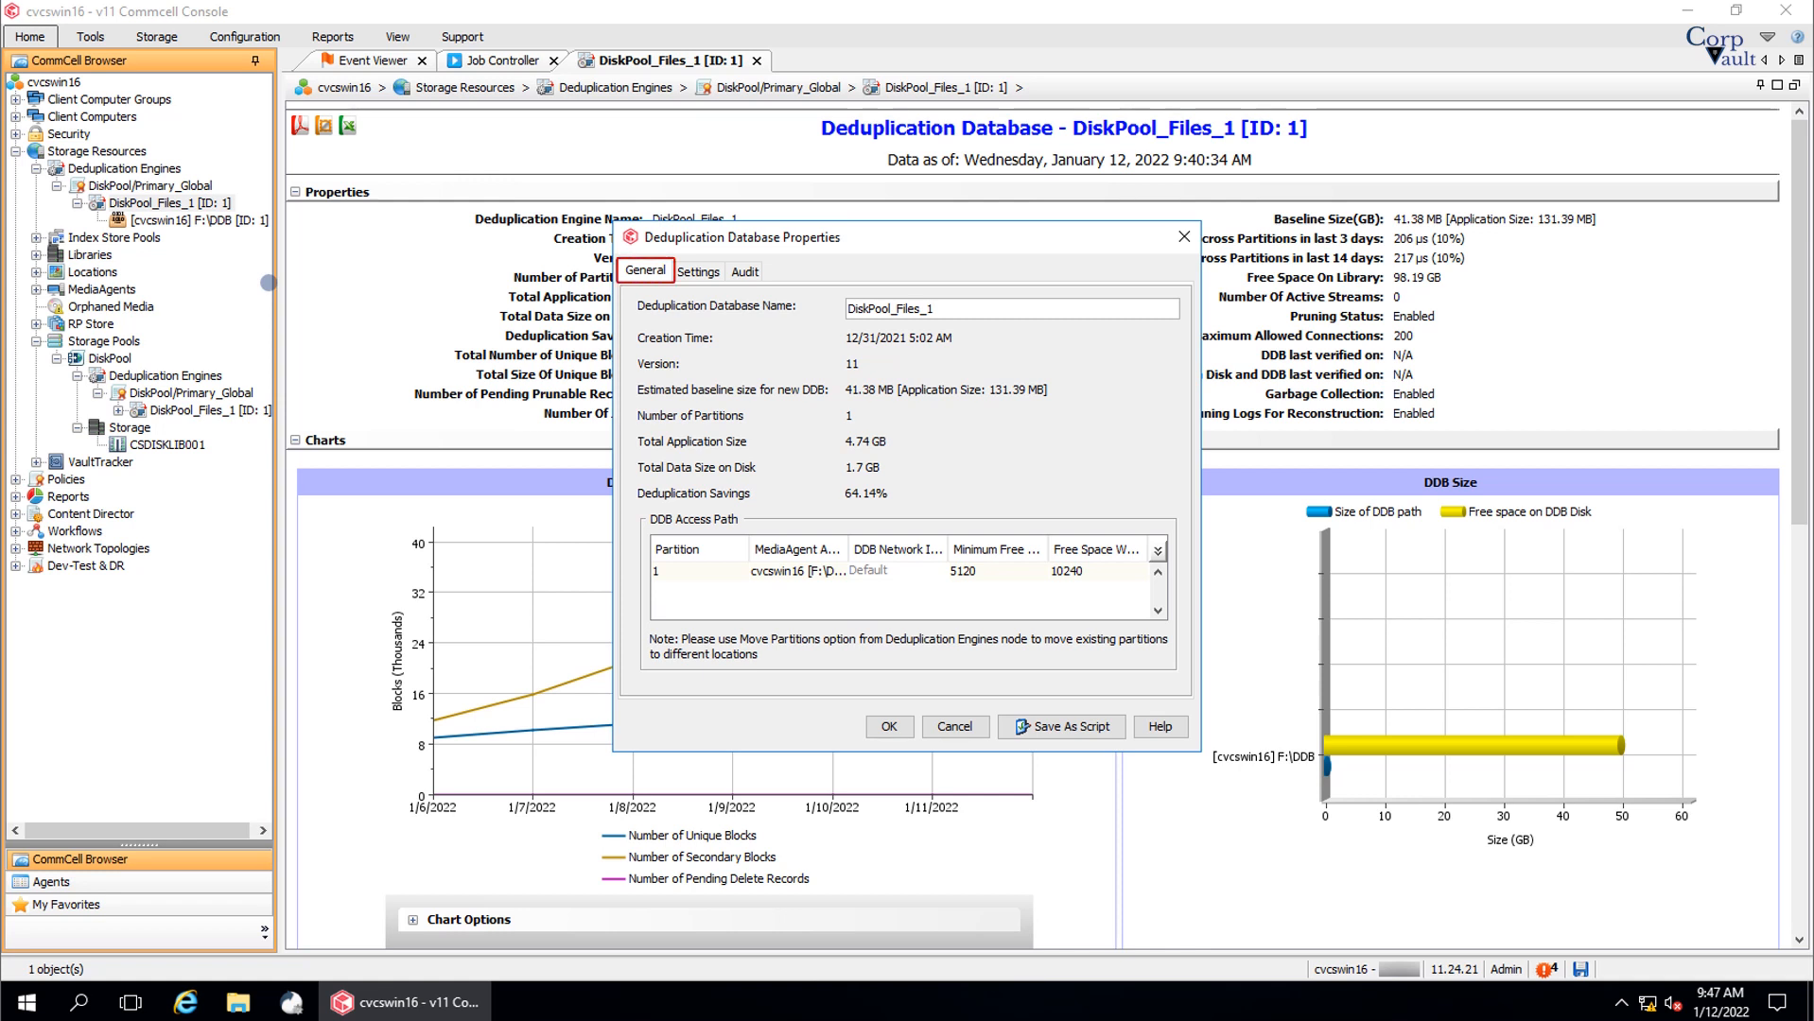
click(1009, 306)
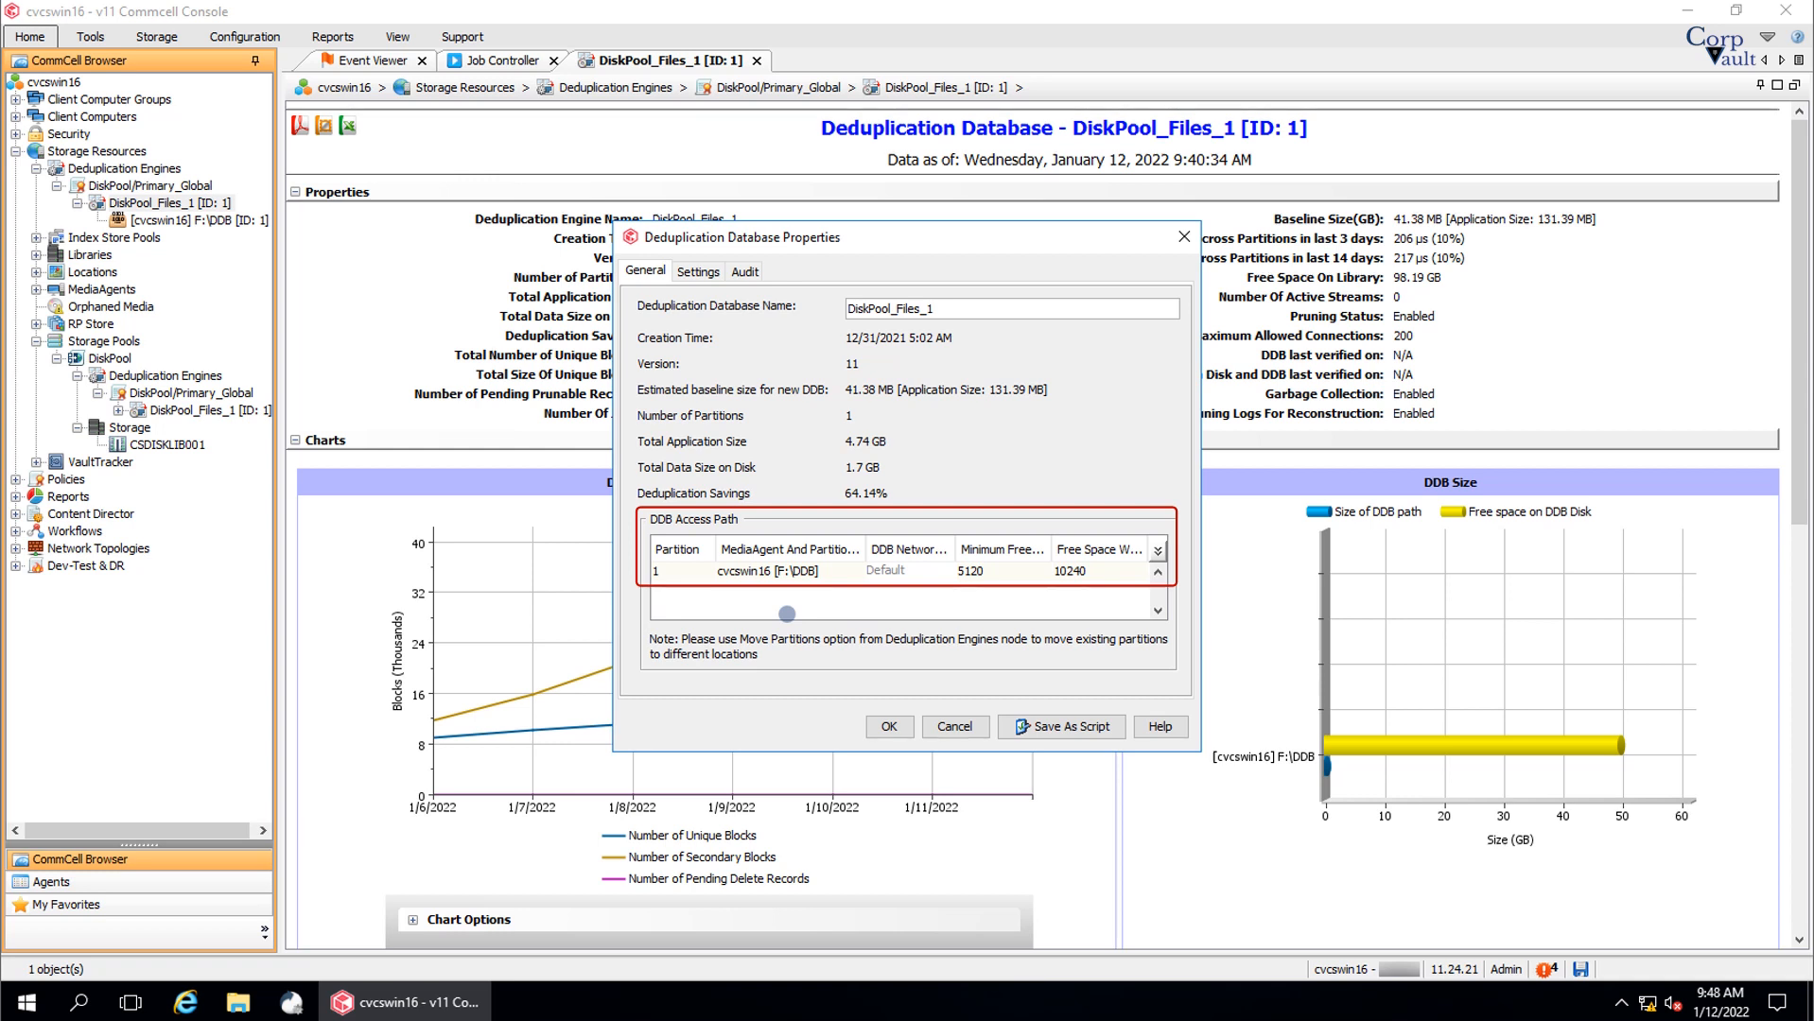
click(678, 566)
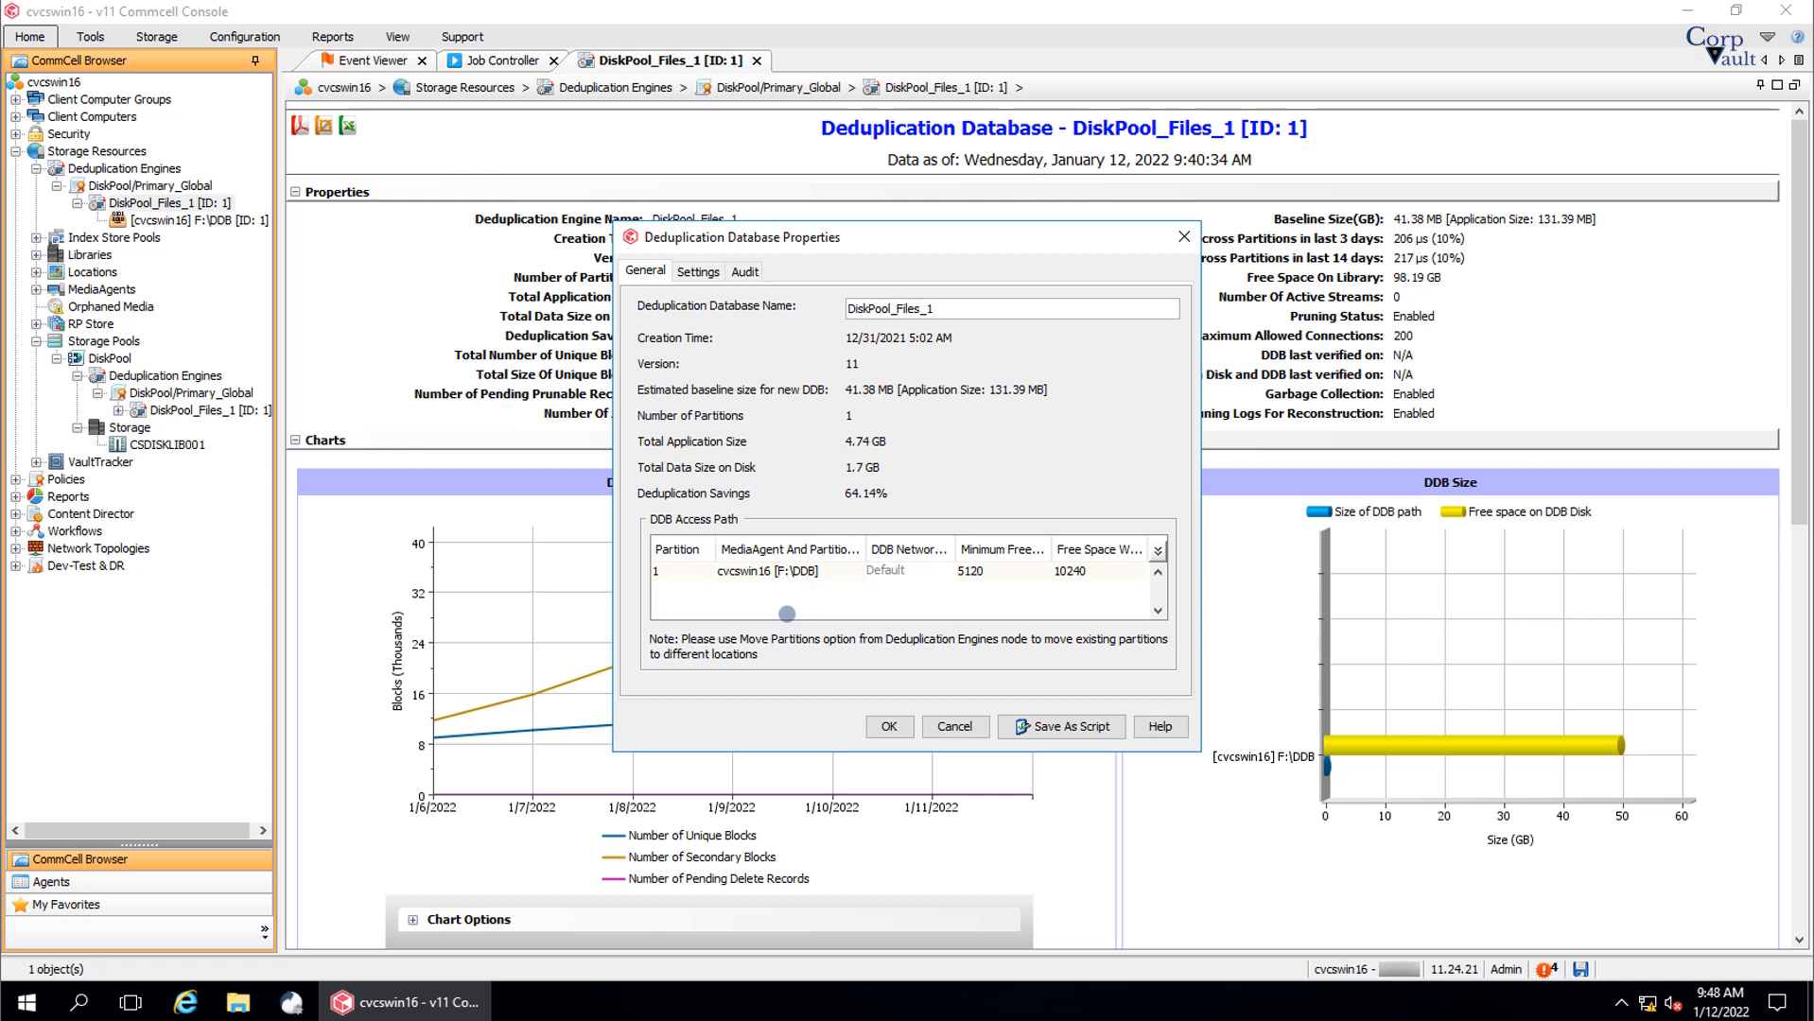
click(1000, 571)
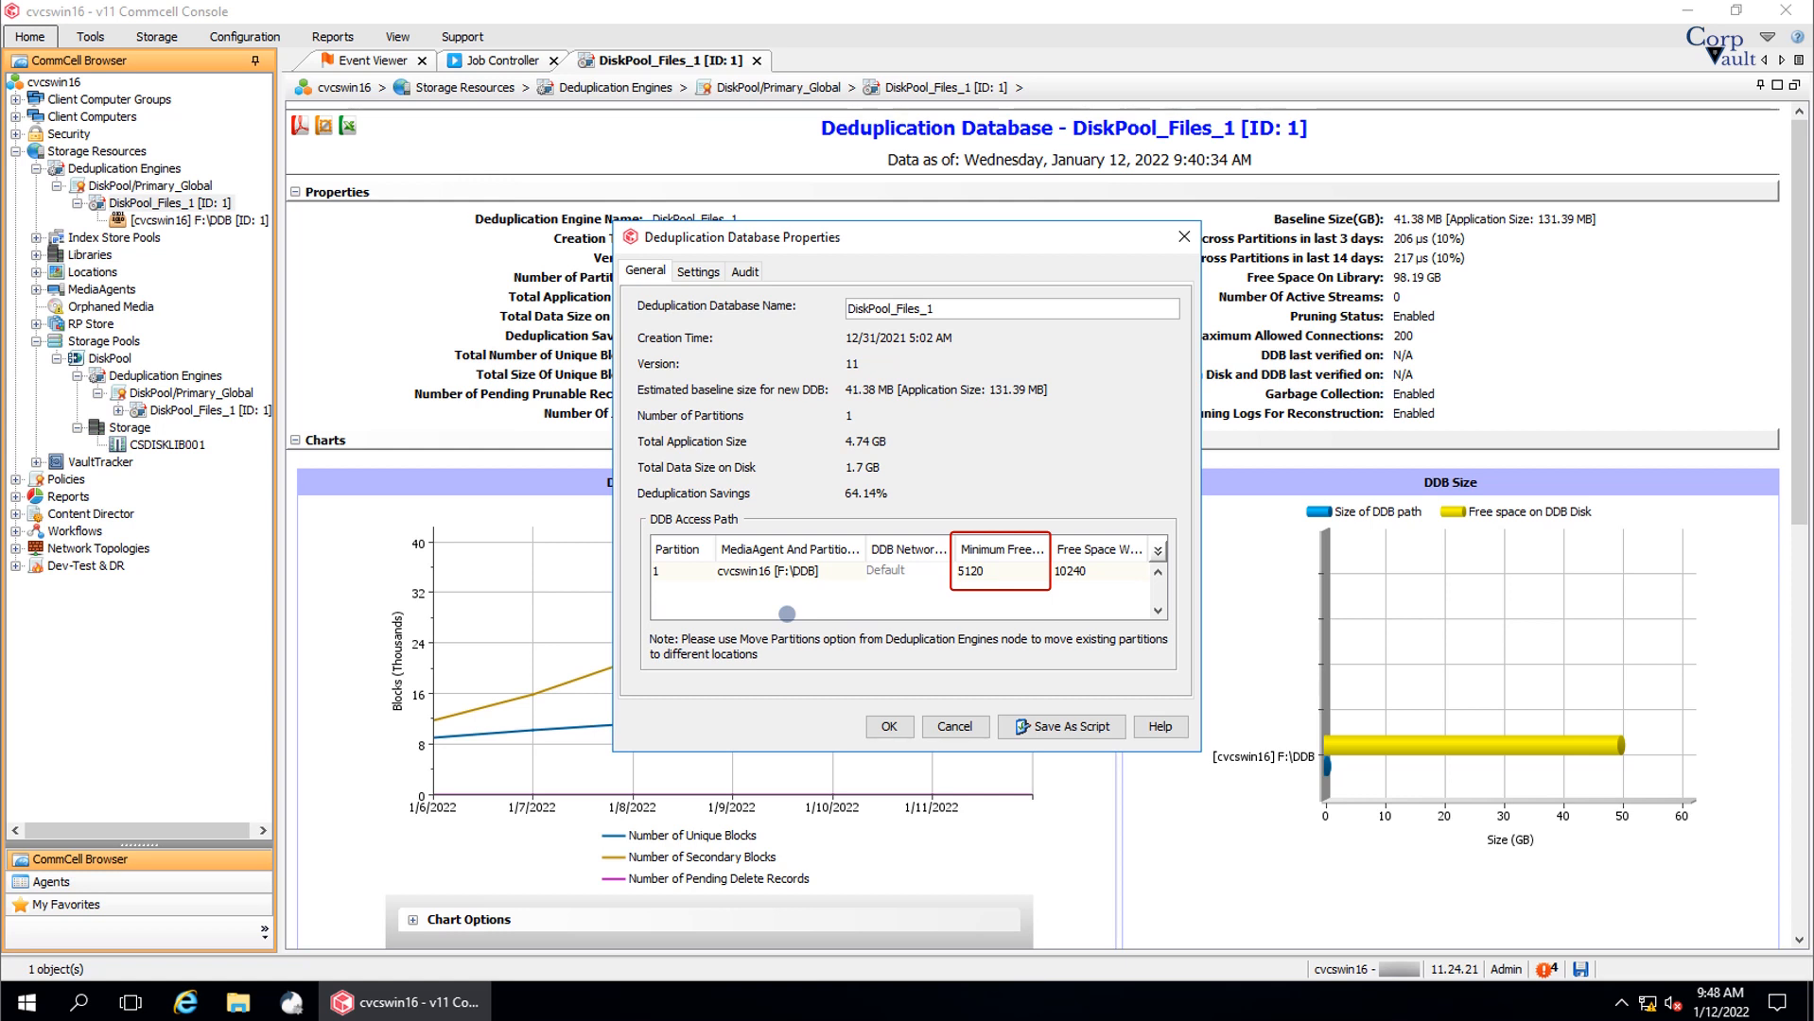
mouse_move(997, 570)
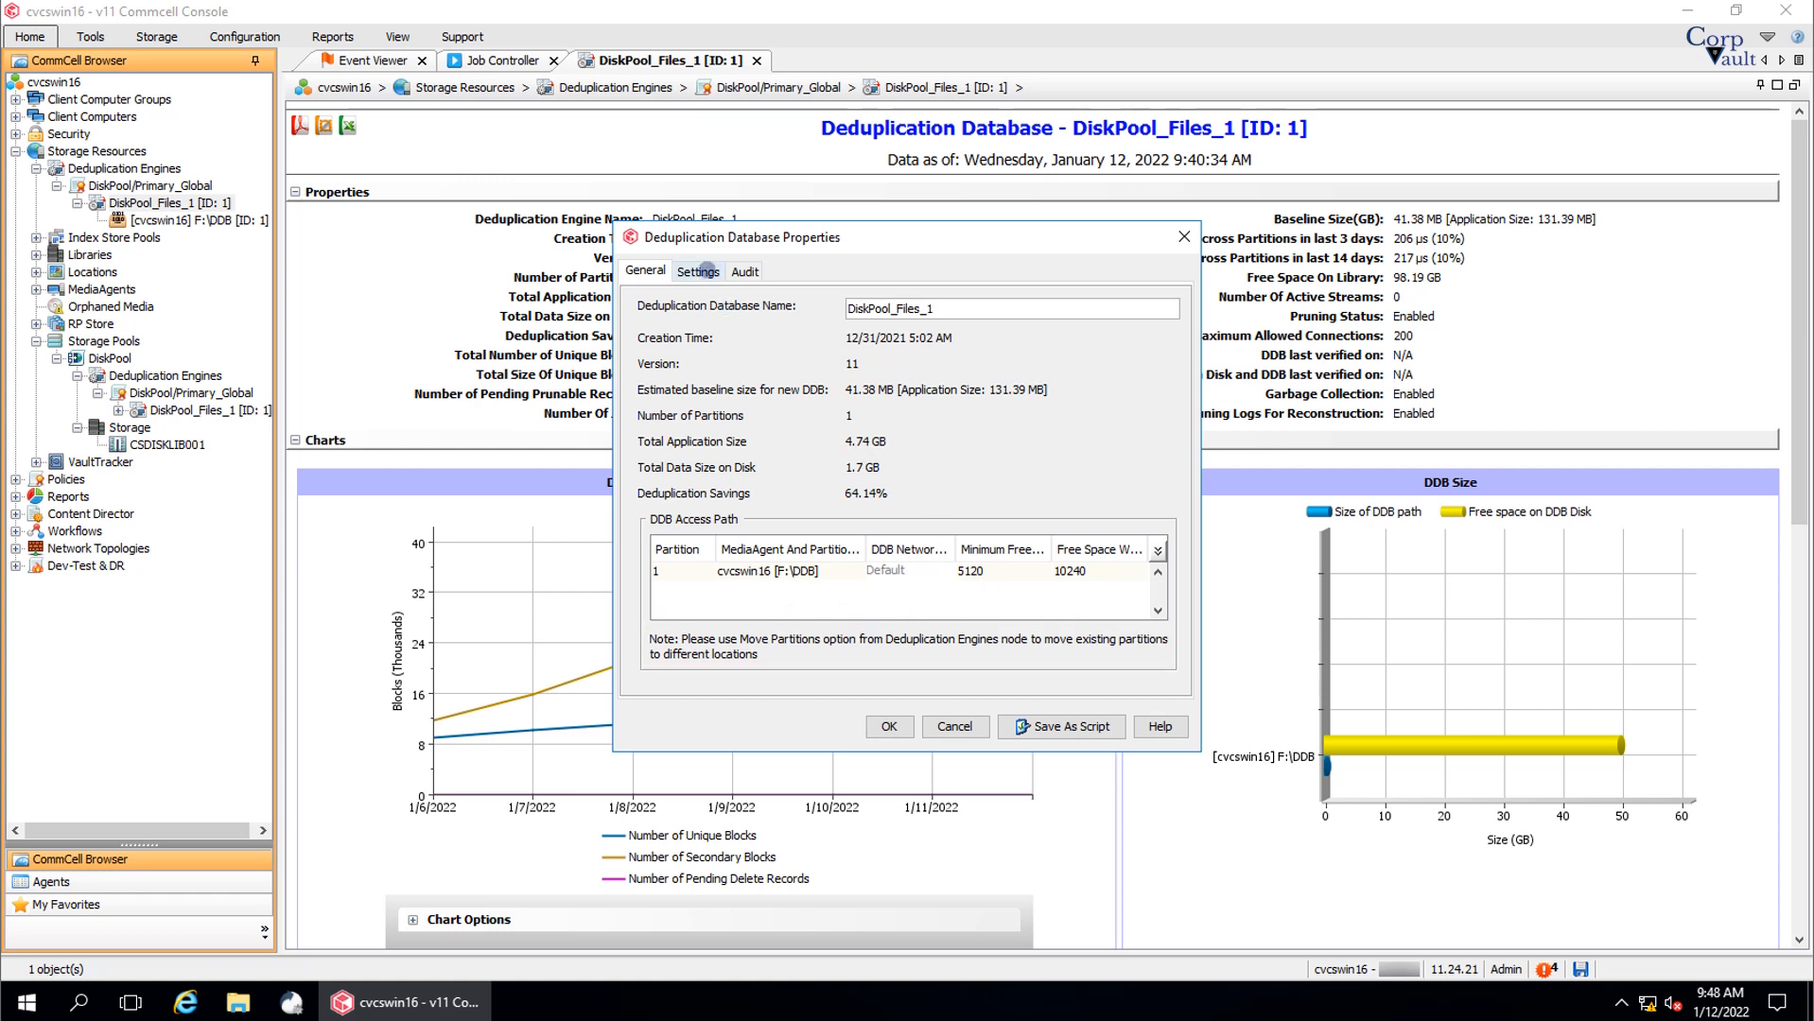
Open the Settings tab, showing the 365-day age limit and physical pruning enabled.
click(696, 271)
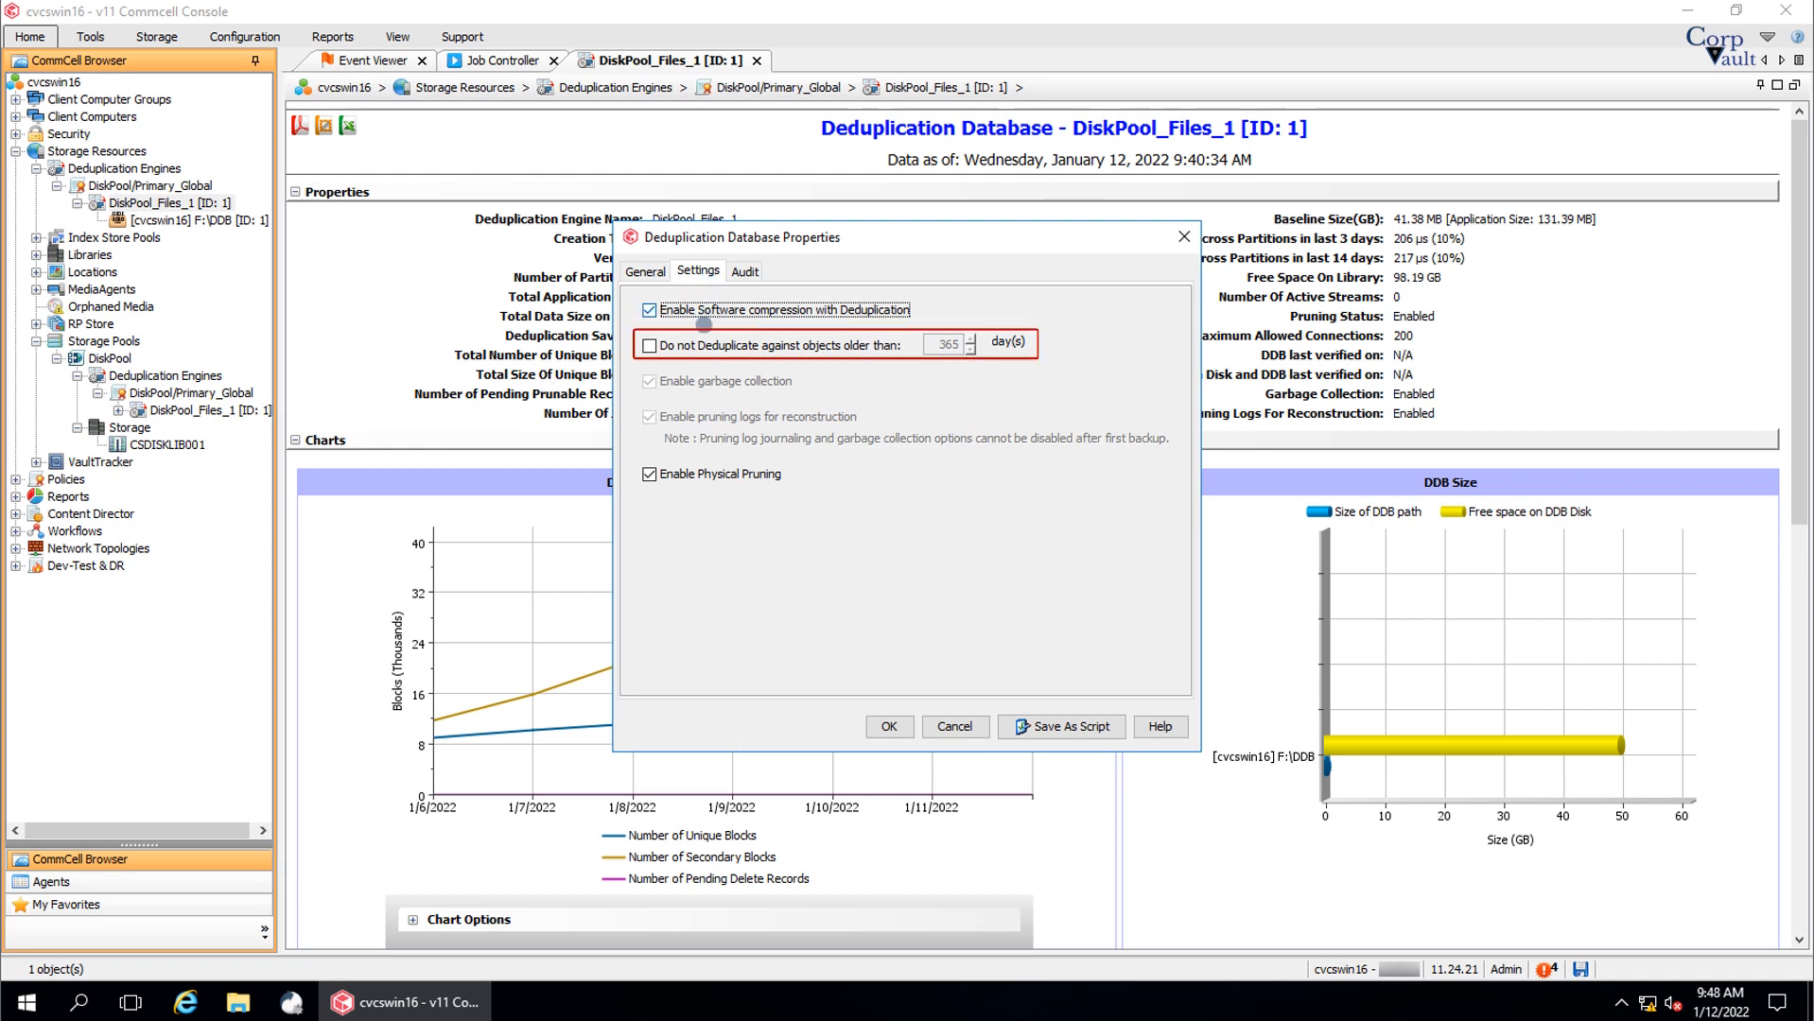
click(648, 344)
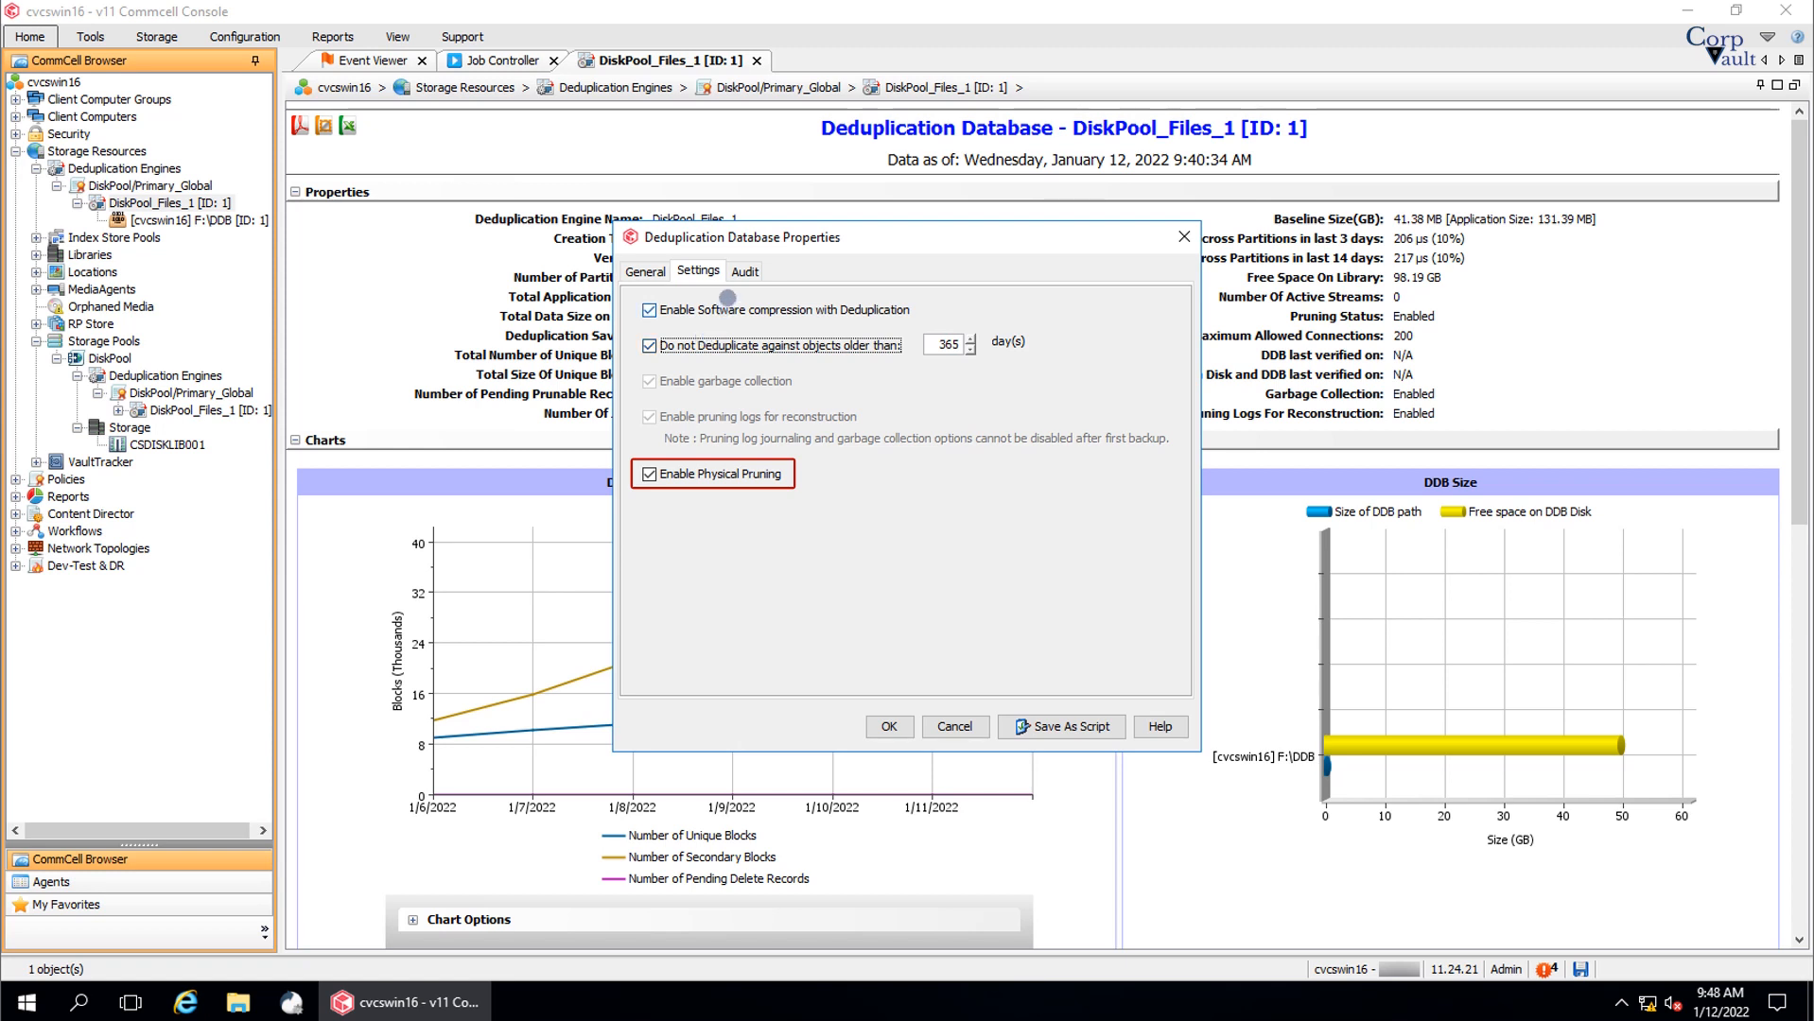
Review the Audit and General tabs, then close DiskPool_Files_1 properties with OK.
click(743, 270)
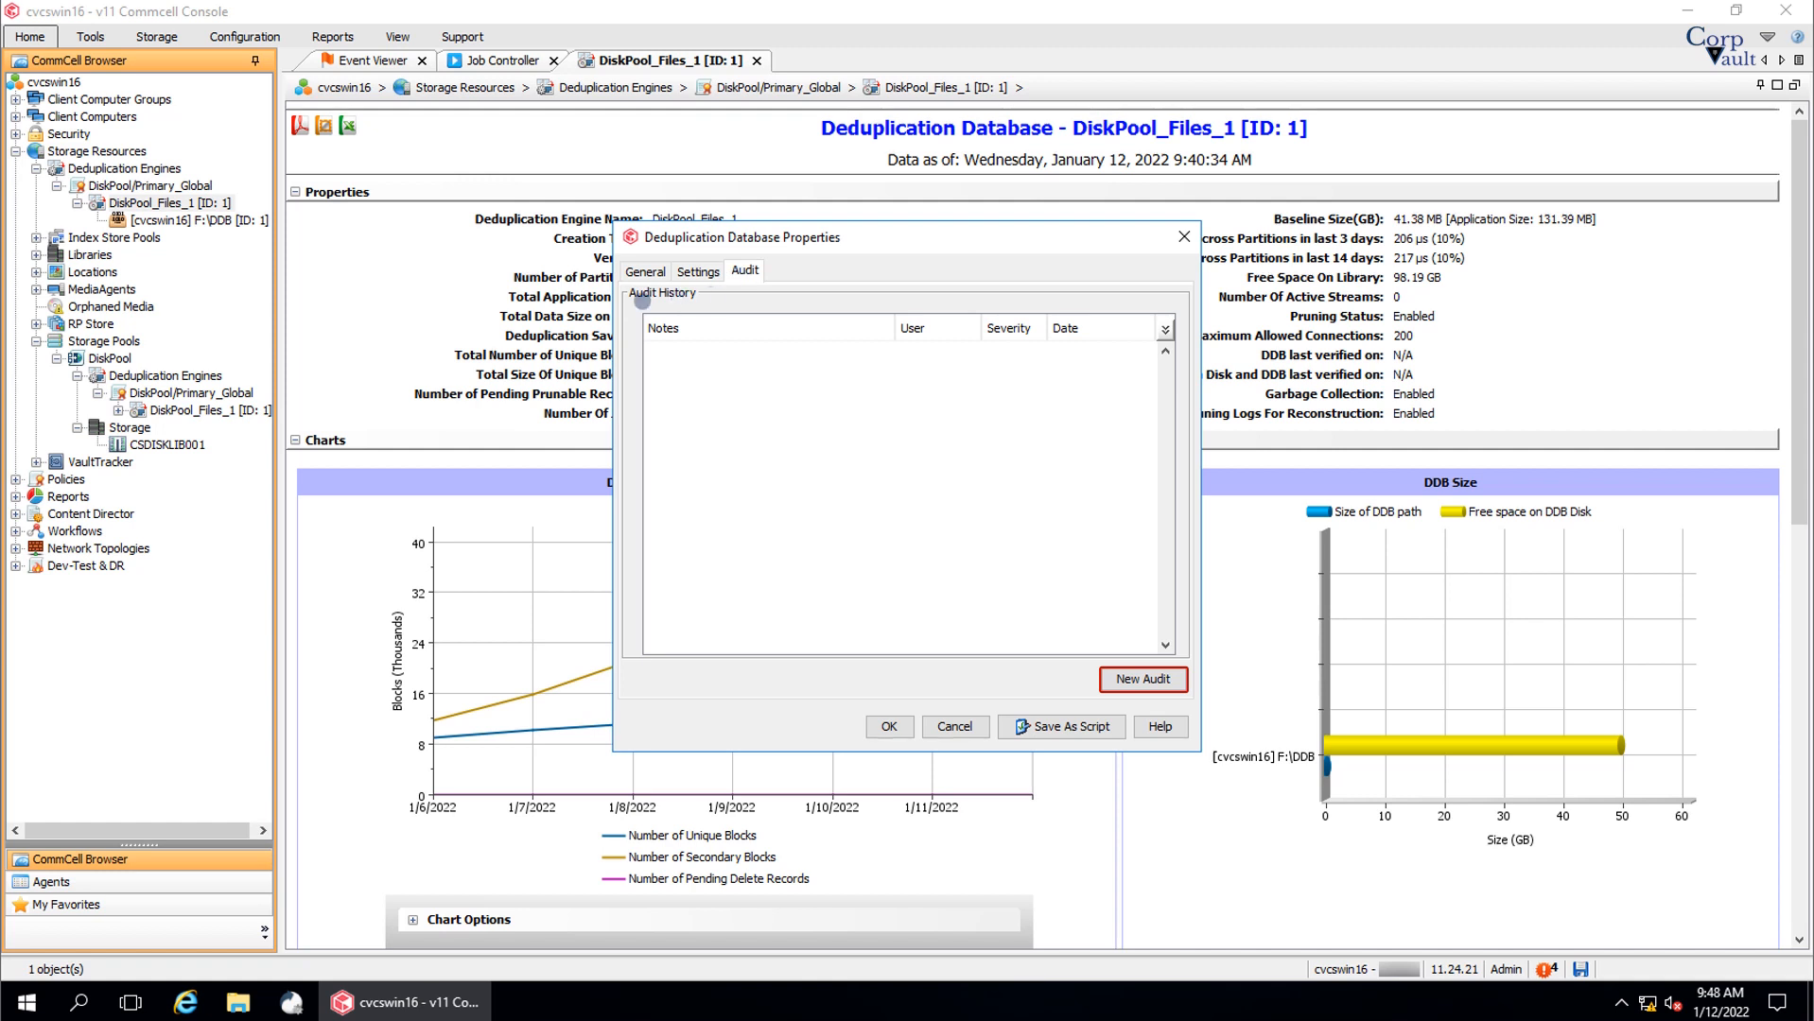
click(644, 270)
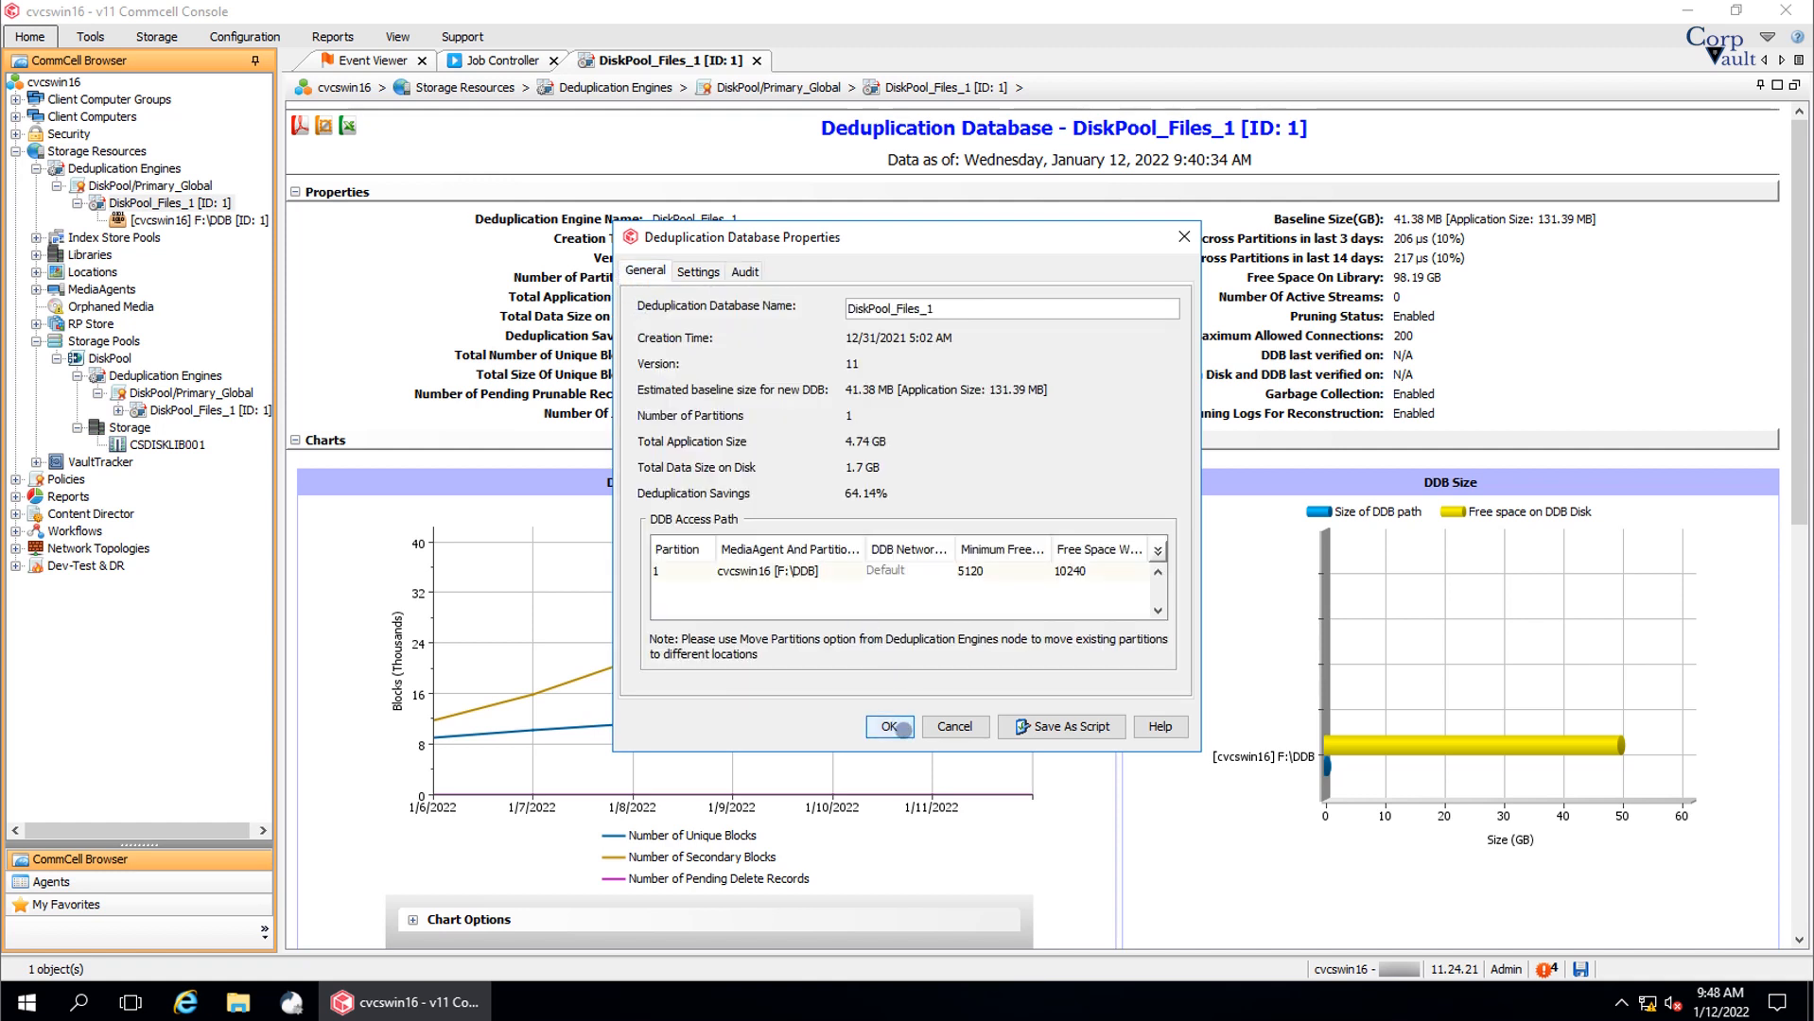
click(887, 726)
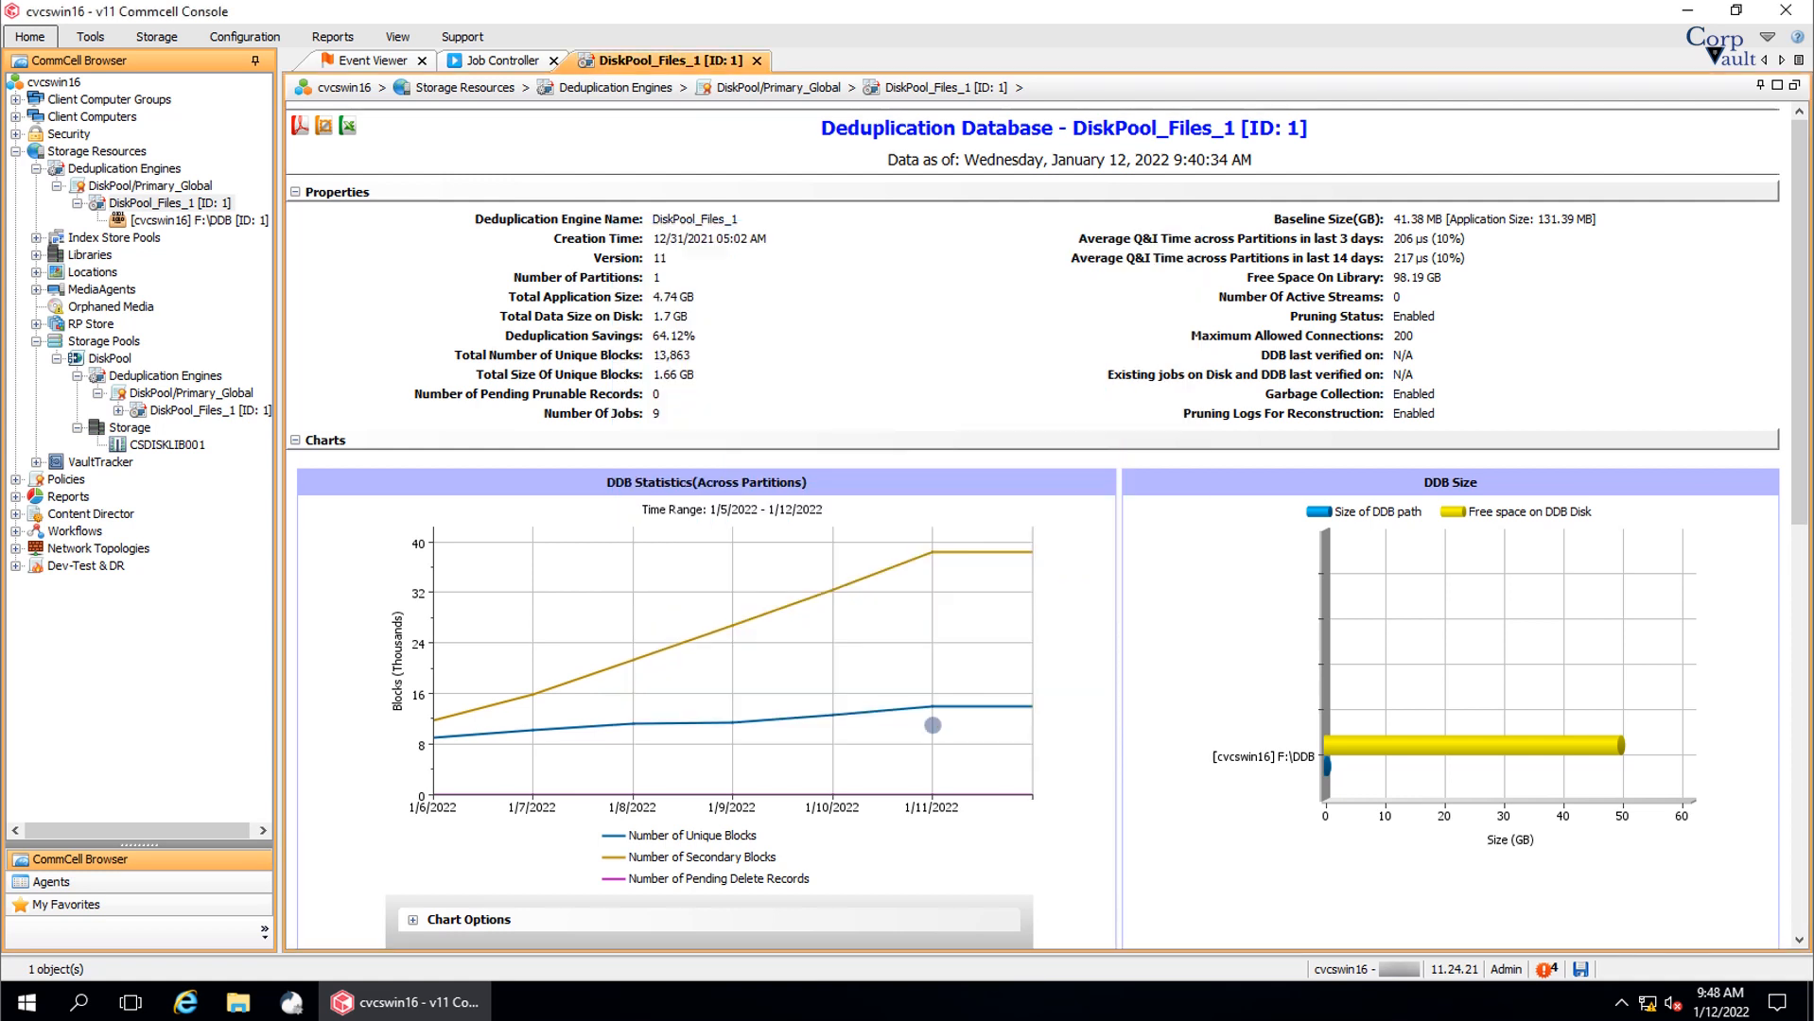